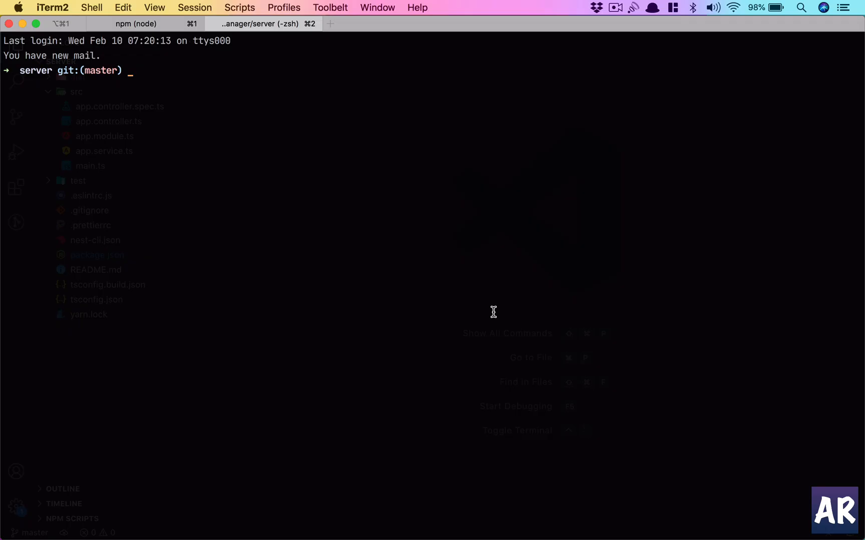
- Run nest to print the CLI help and highlight 'module' in the schematics table
text(nest)
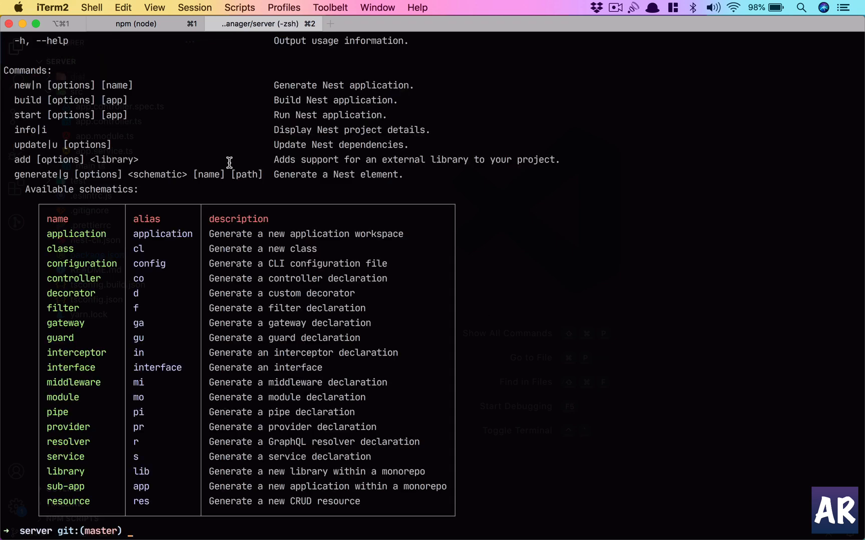
mouse_move(82, 474)
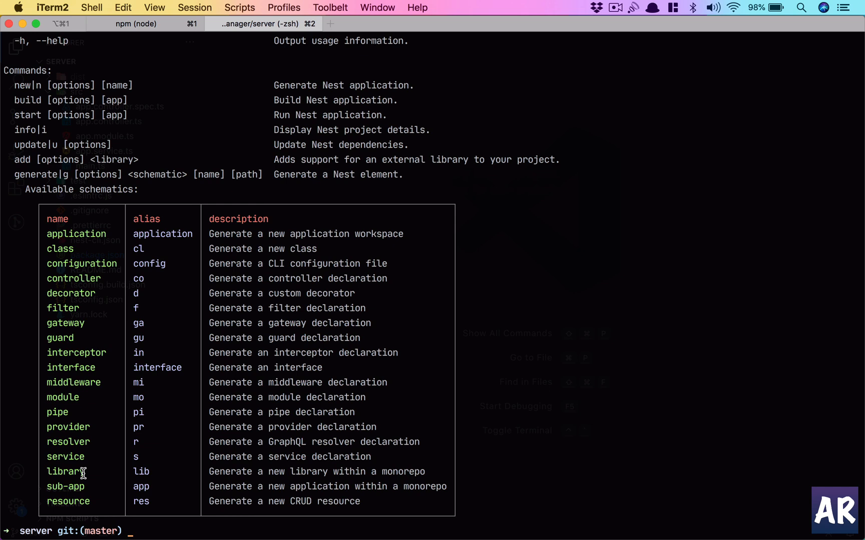
mouse_move(60, 397)
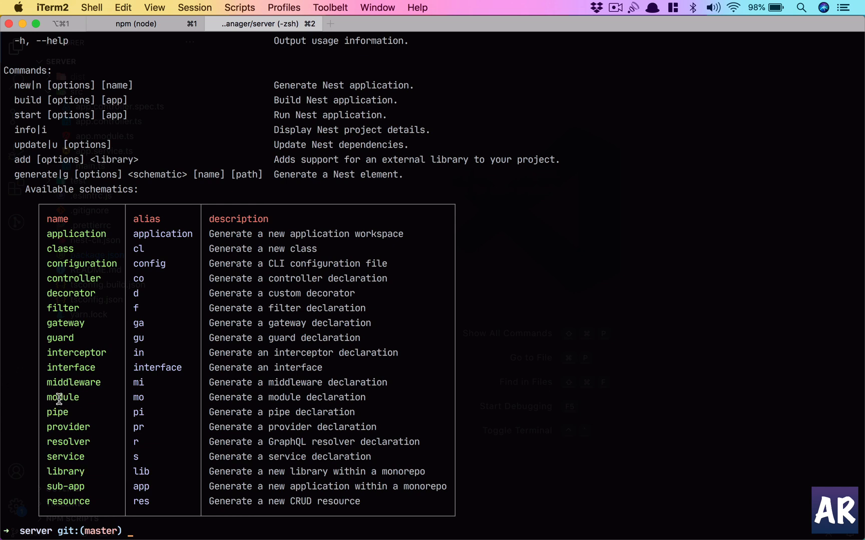
double_click(62, 397)
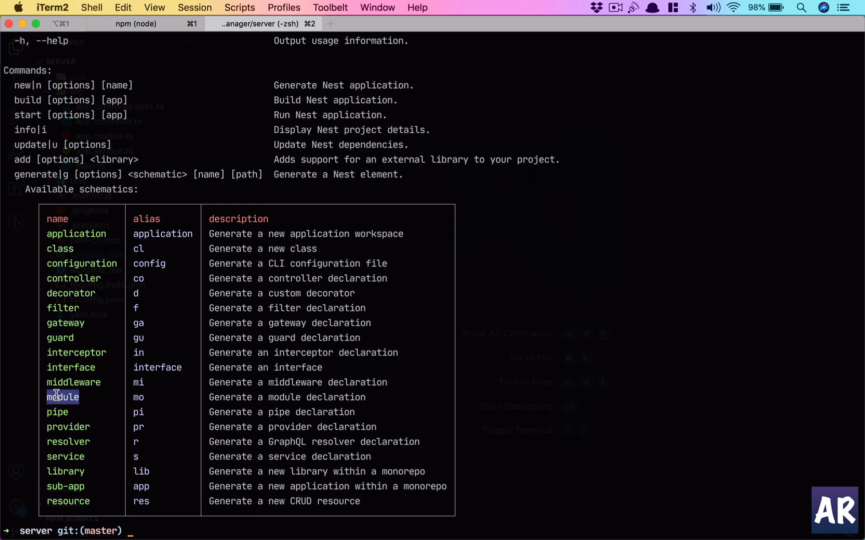
mouse_move(337, 395)
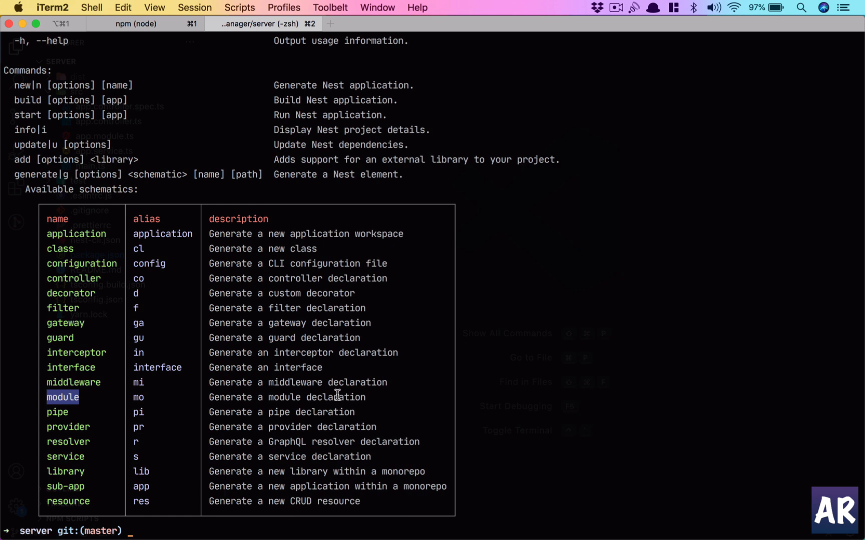
- Run nest g mo modules/quiz to generate the quiz module
text(nest)
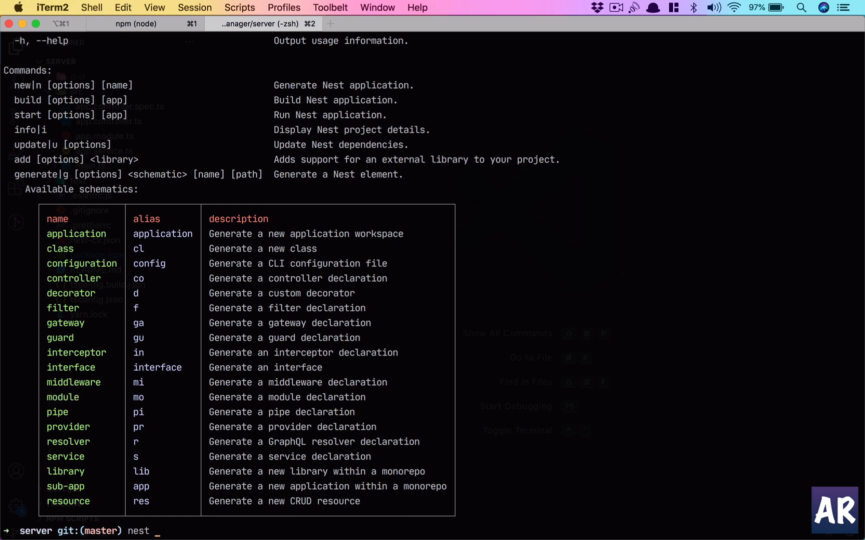
text(g)
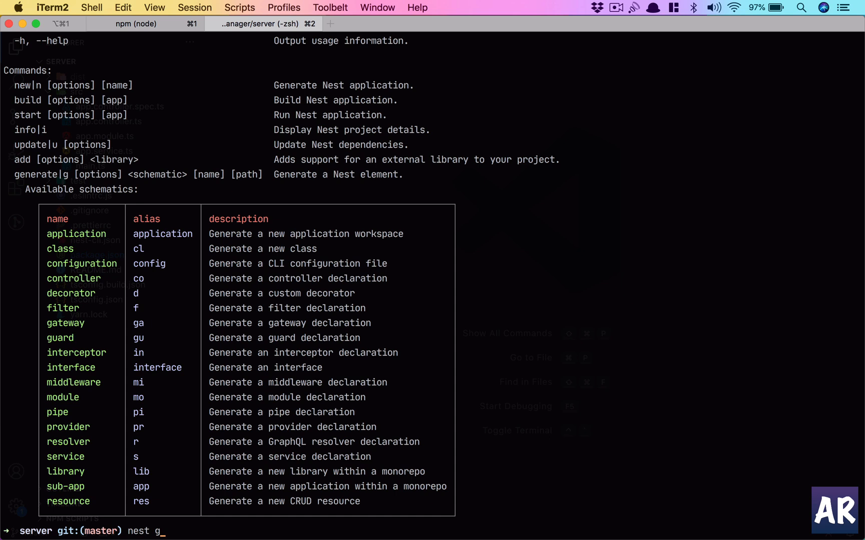
mouse_move(348, 163)
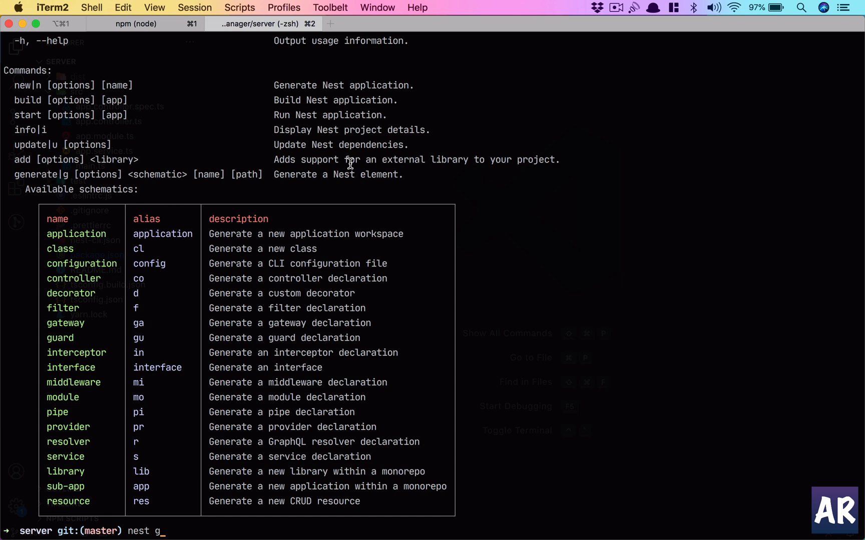
mouse_move(196, 451)
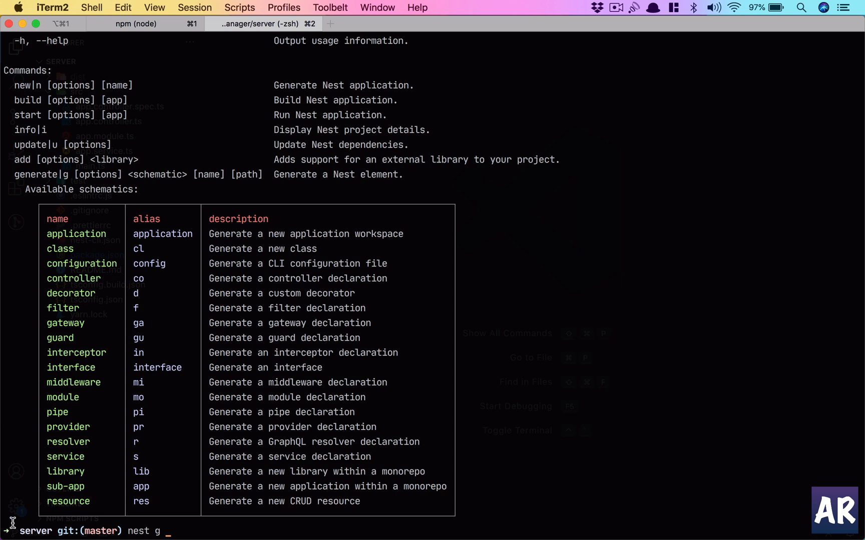
double_click(63, 397)
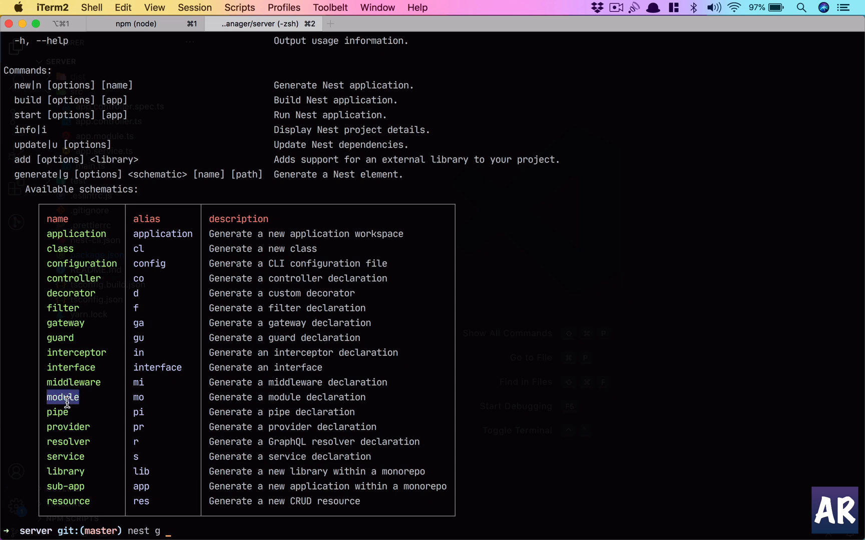
mouse_move(137, 398)
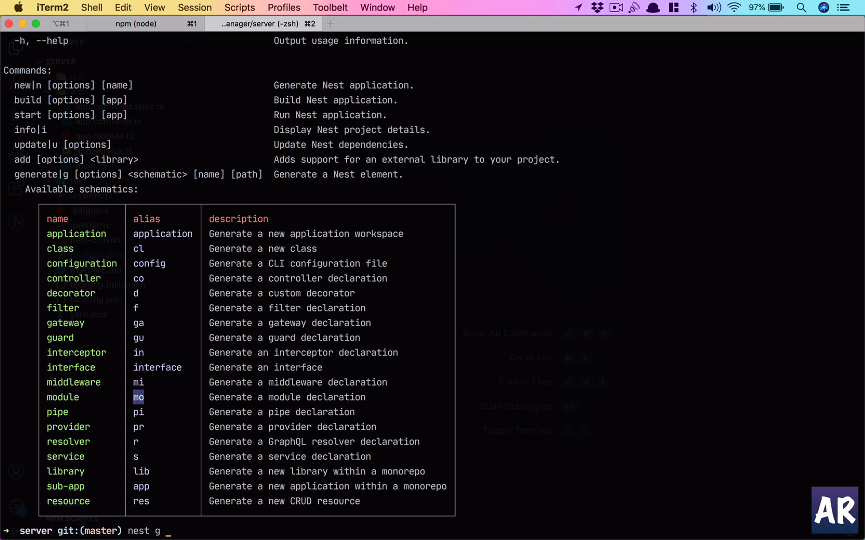
text(mo)
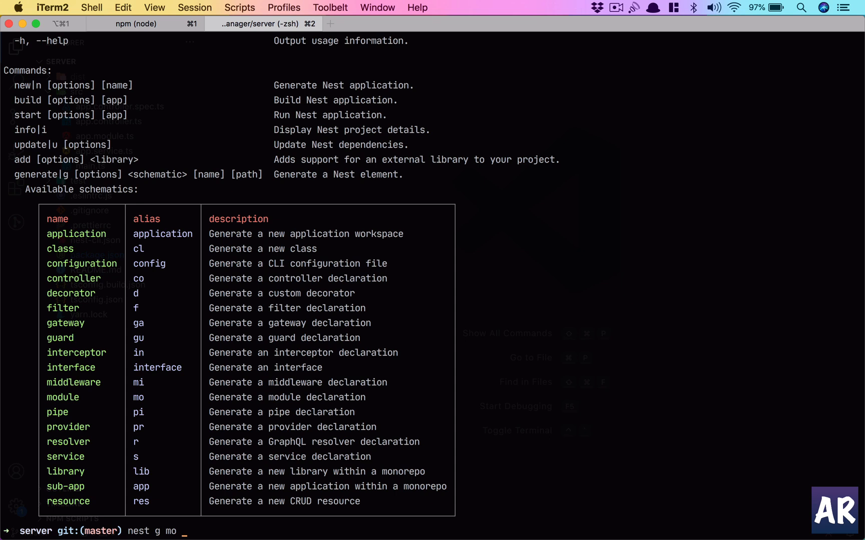
text(odules/)
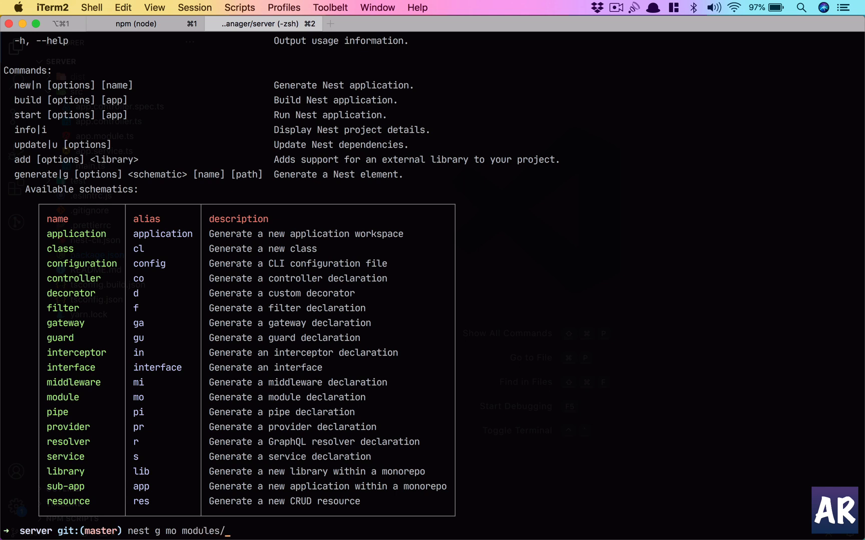
text(quiz)
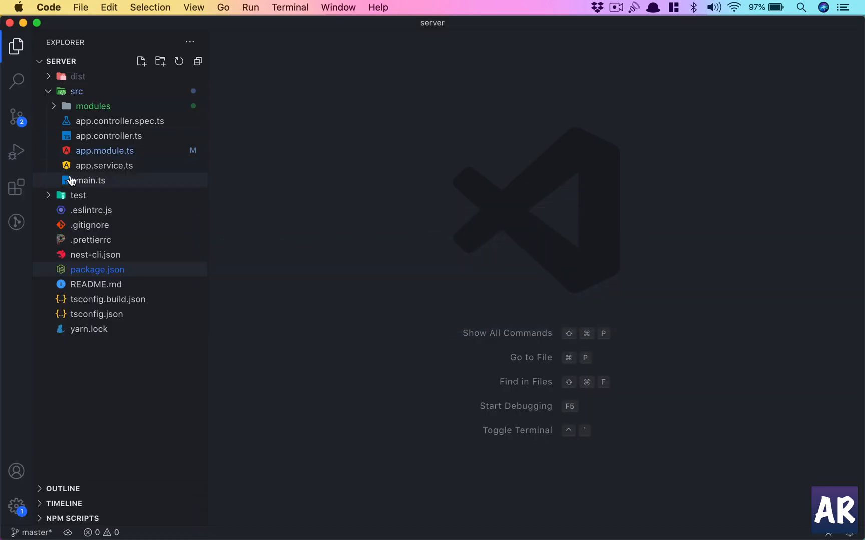
- Inspect the QuizModule import in app.module.ts, then view the empty quiz.module.ts
double_click(104, 151)
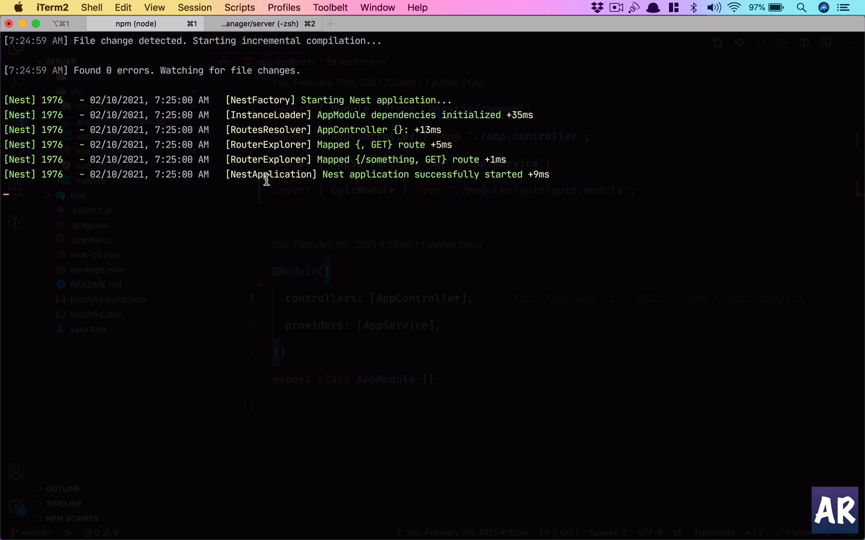
mouse_move(308, 217)
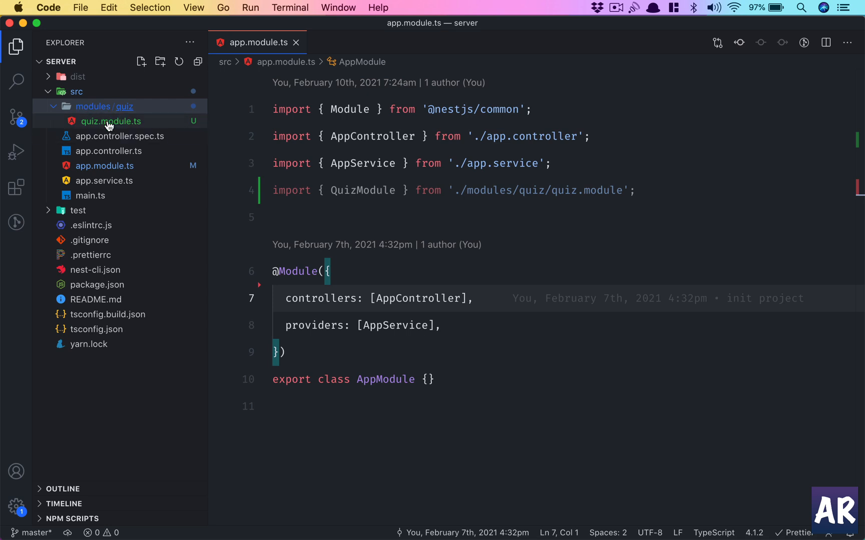
mouse_move(124, 125)
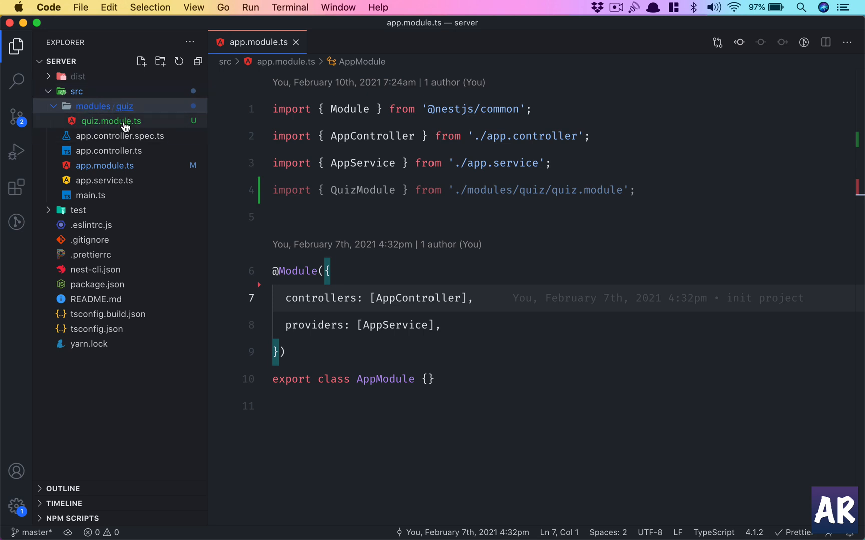
click(111, 120)
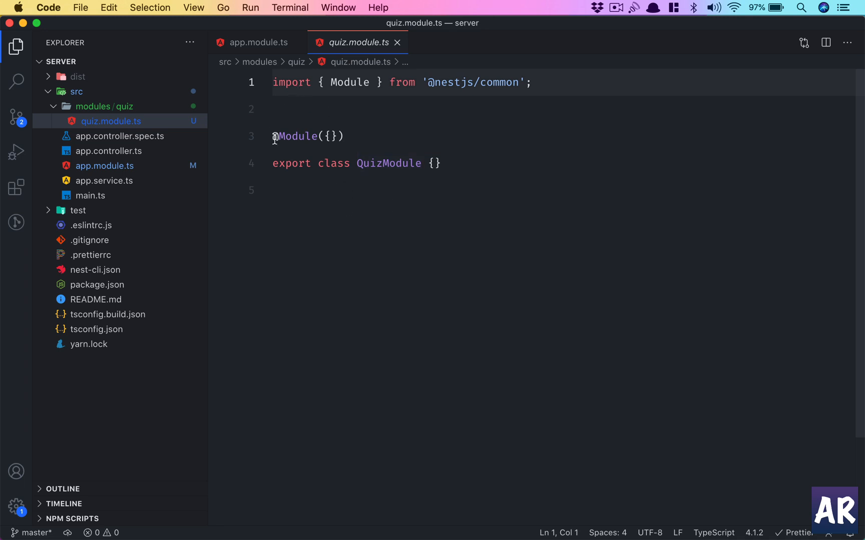
click(105, 107)
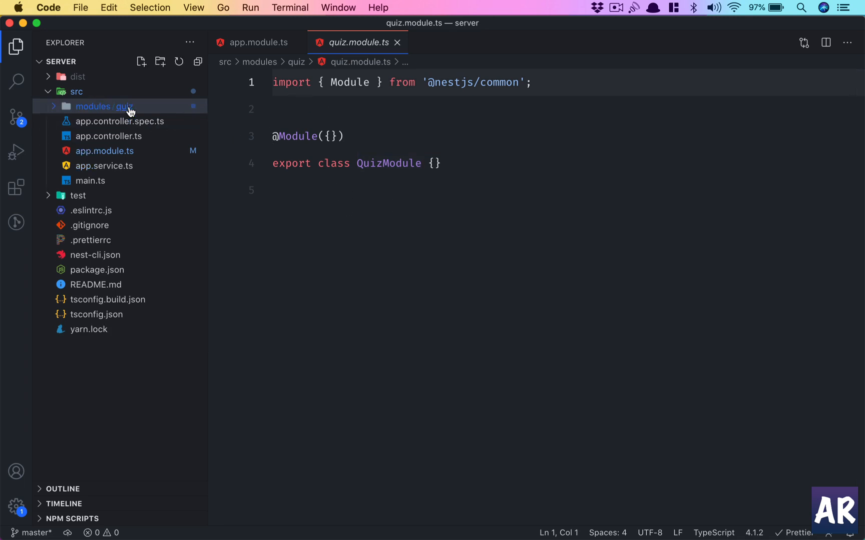
click(123, 106)
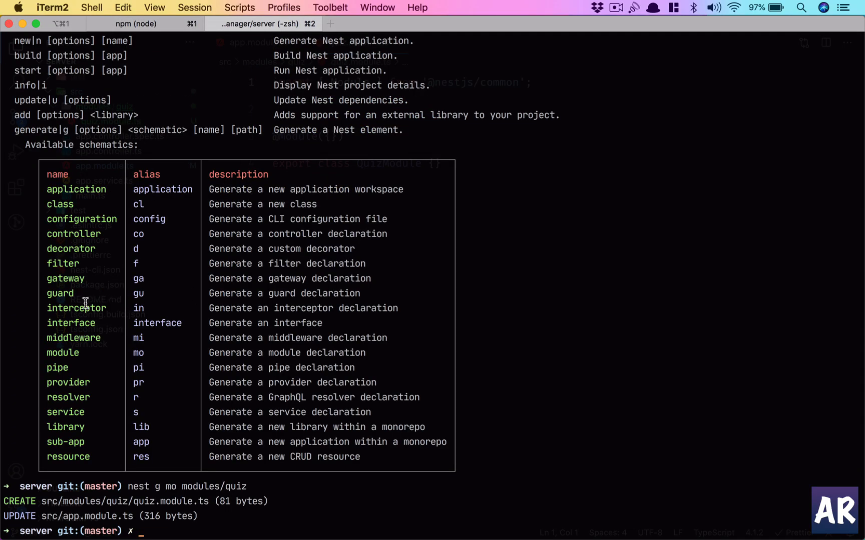
- Generate a quizcontroller controller under modules/quiz with --no-s, skipping the spec file
double_click(73, 233)
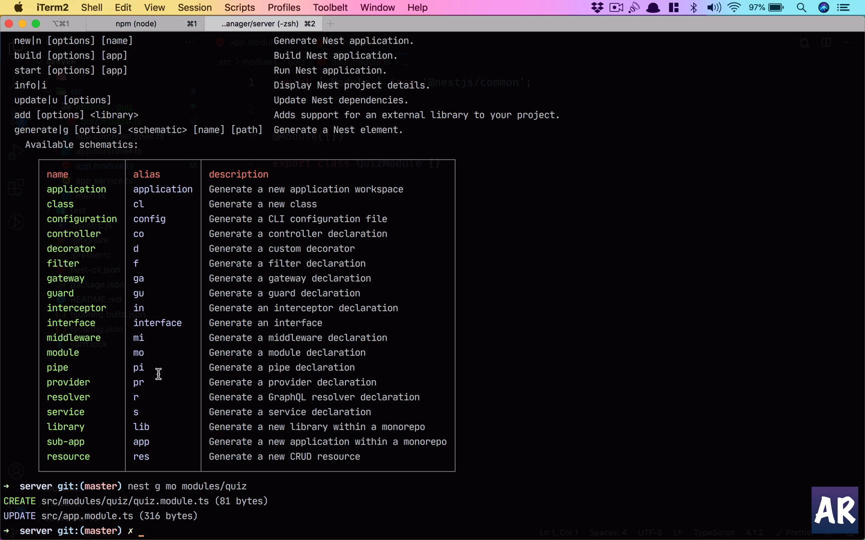
text(nest g)
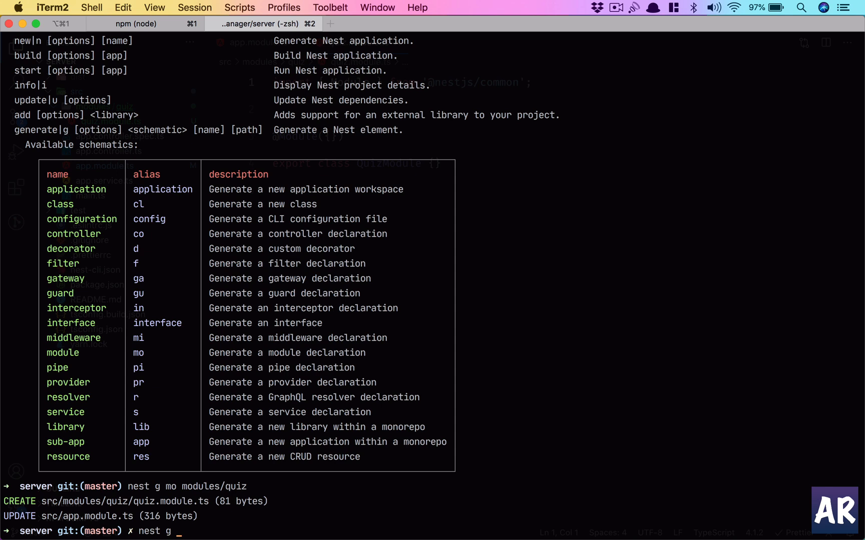
text(co modules/)
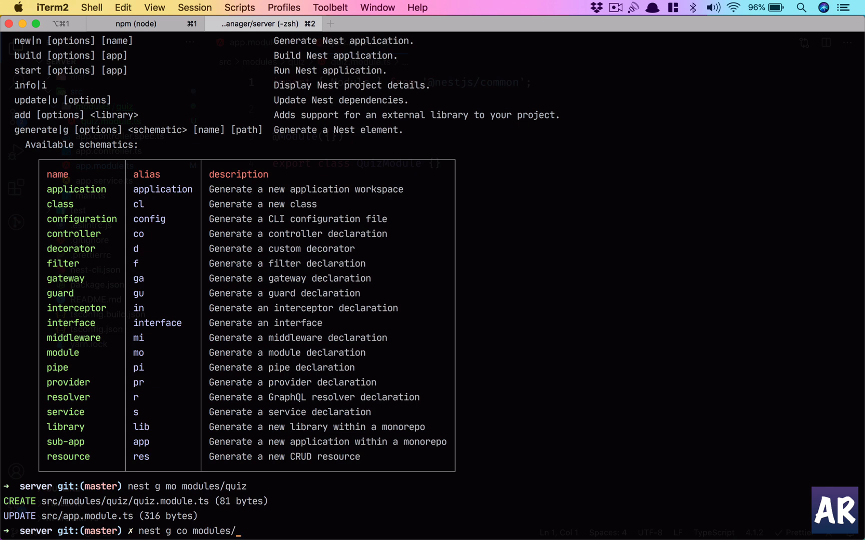
text(qu)
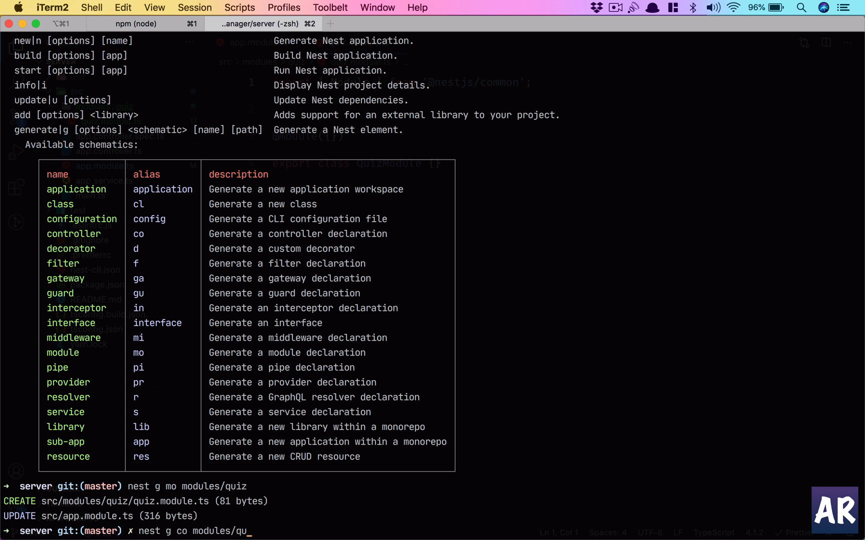
text(iz)
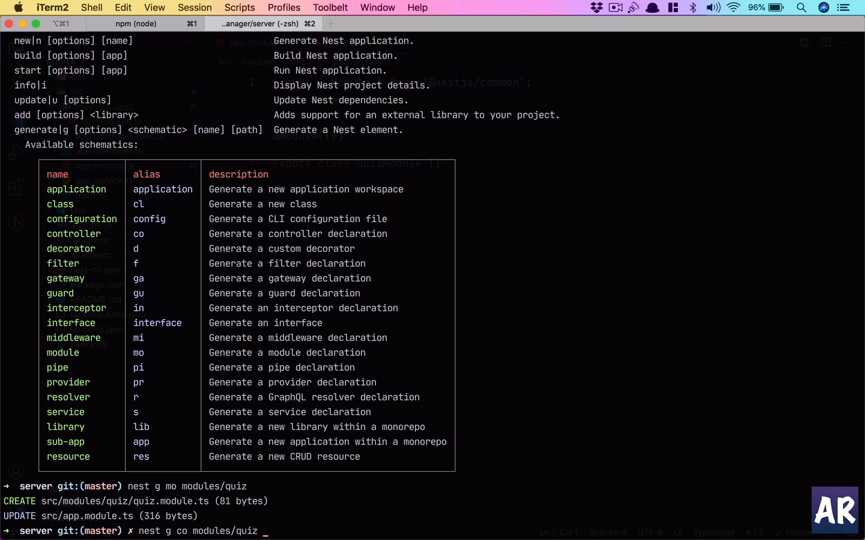
text(Q)
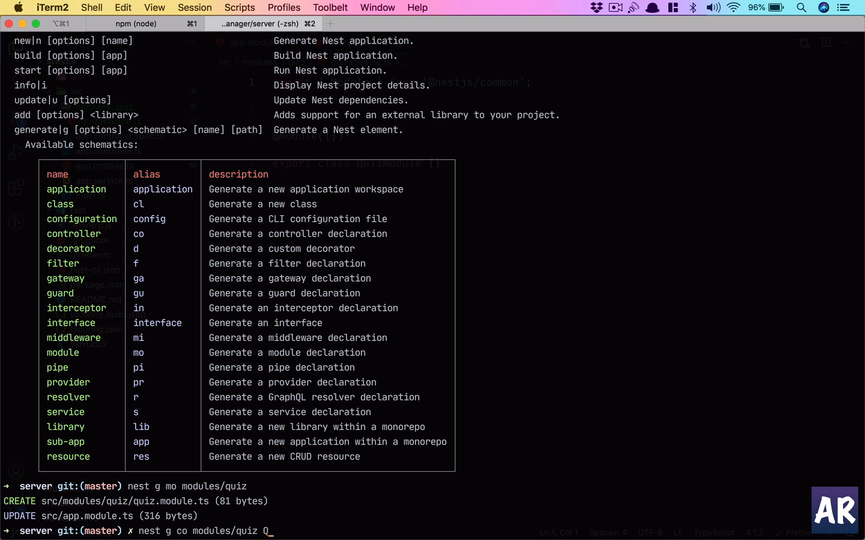
text(quiz)
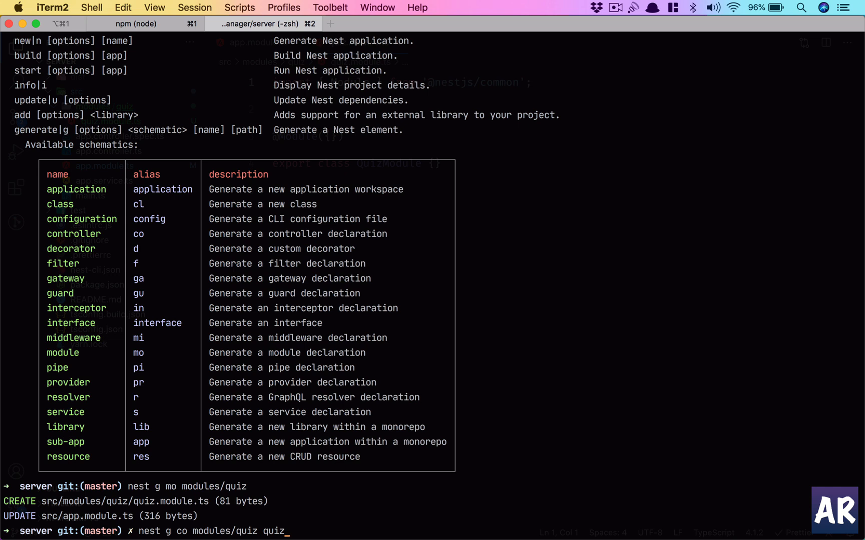
text(controller)
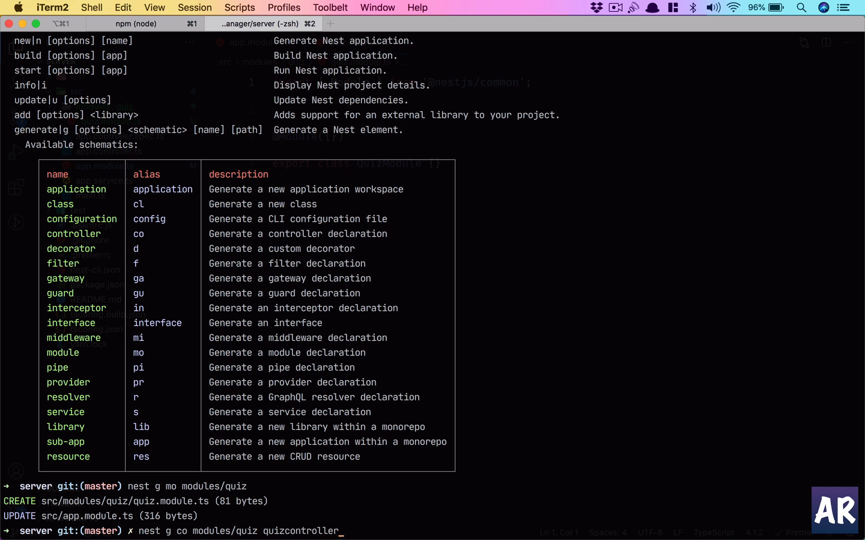
text(--no-s)
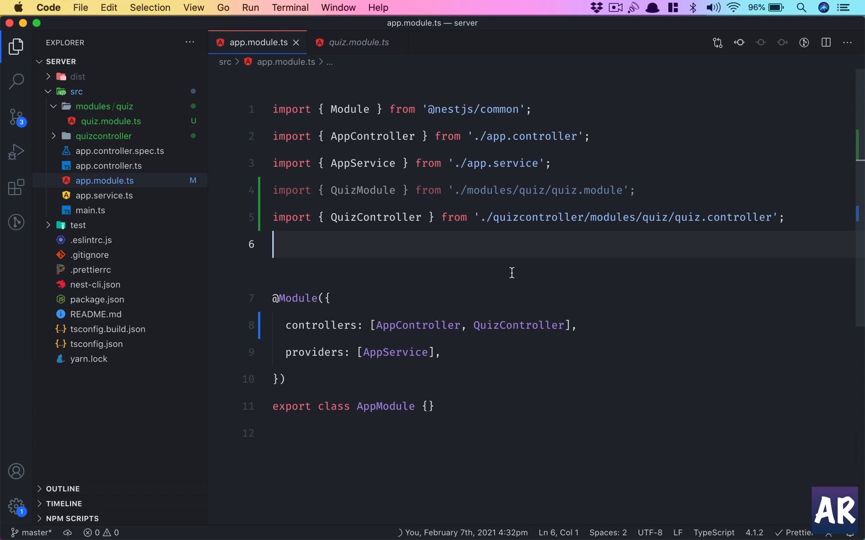
- Revert app.module.ts imports, move quiz.controller.ts into modules/quiz, and open it
double_click(517, 325)
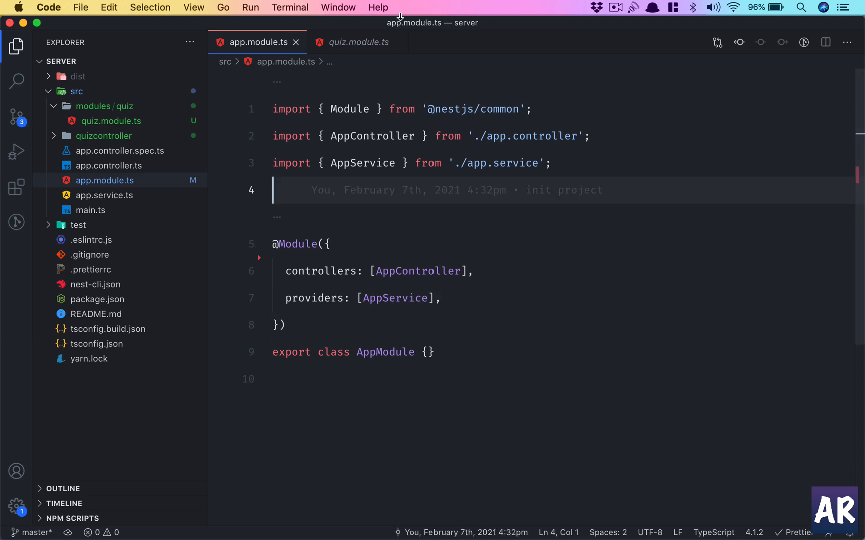
click(357, 42)
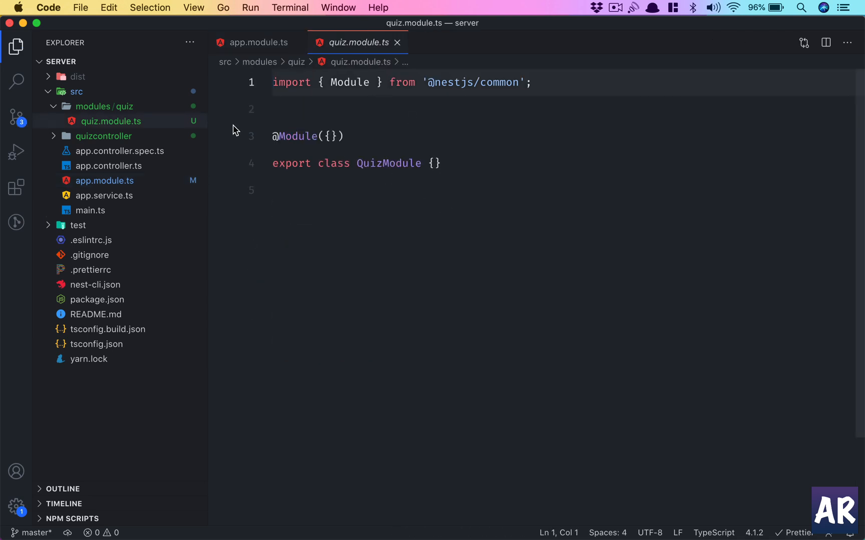
click(103, 136)
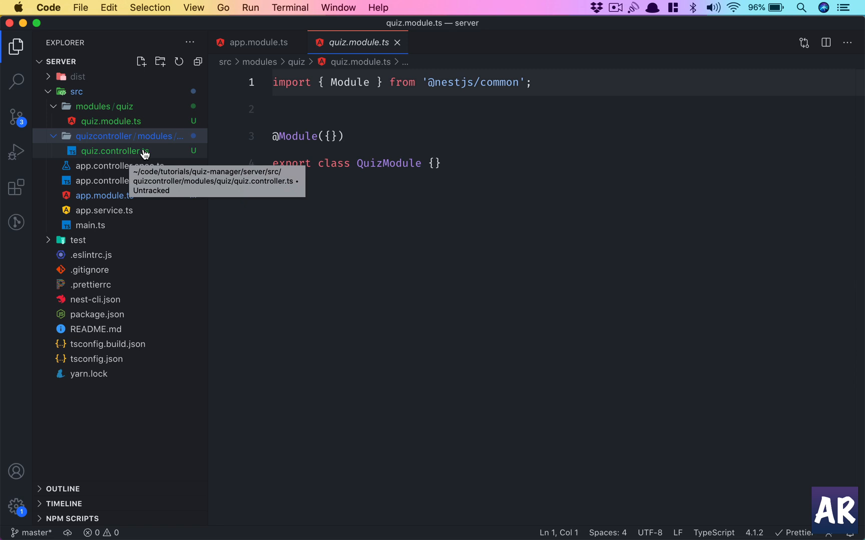
mouse_move(120, 153)
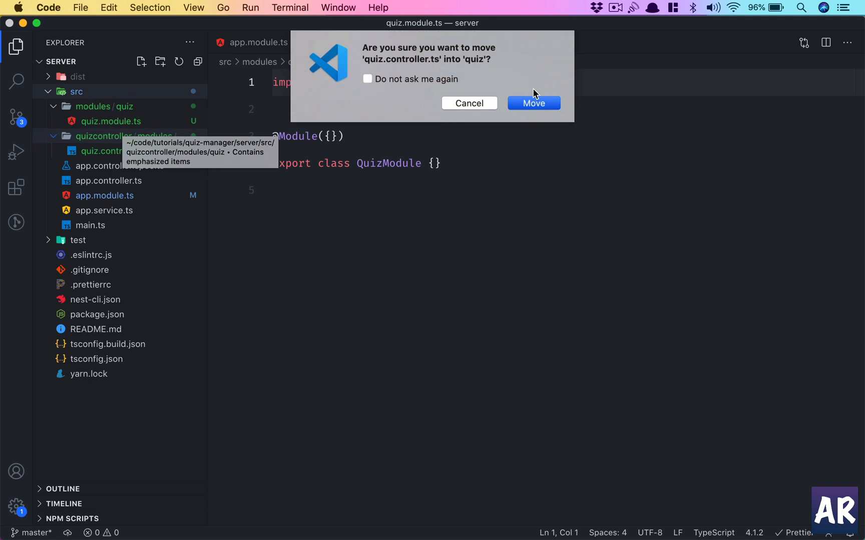
click(533, 103)
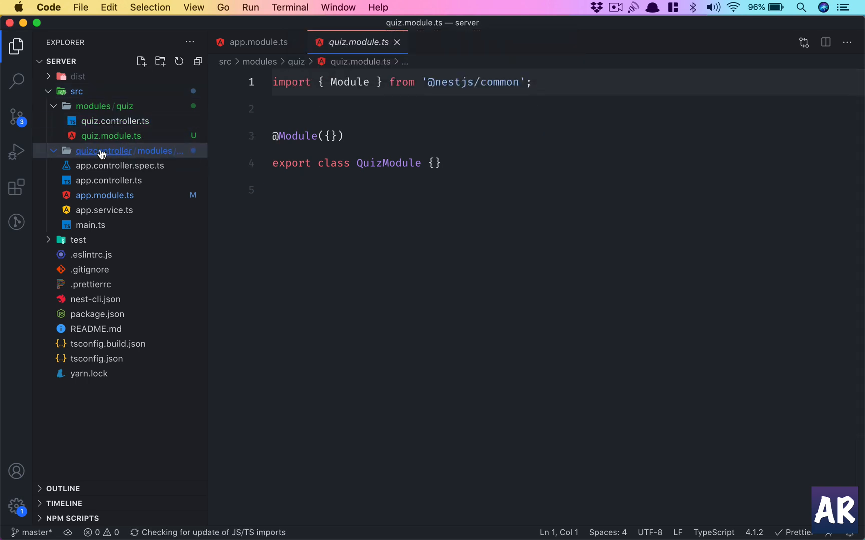
right_click(104, 152)
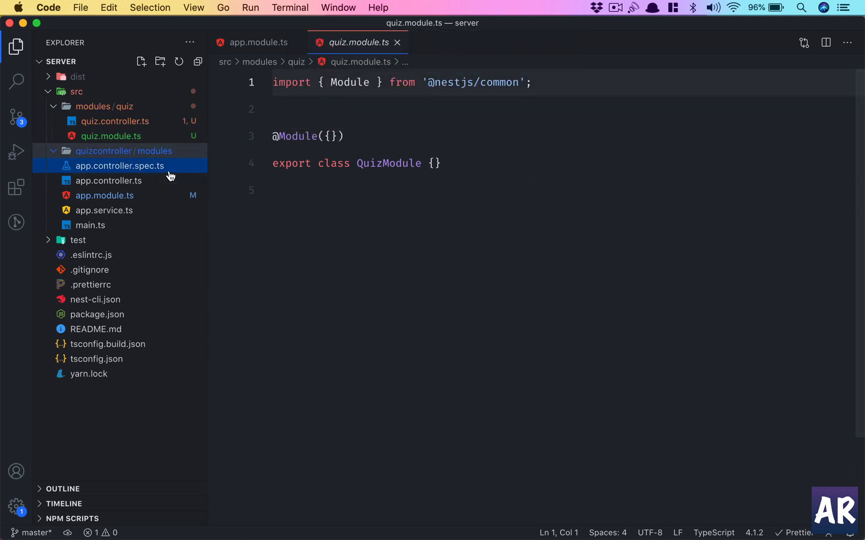
click(114, 121)
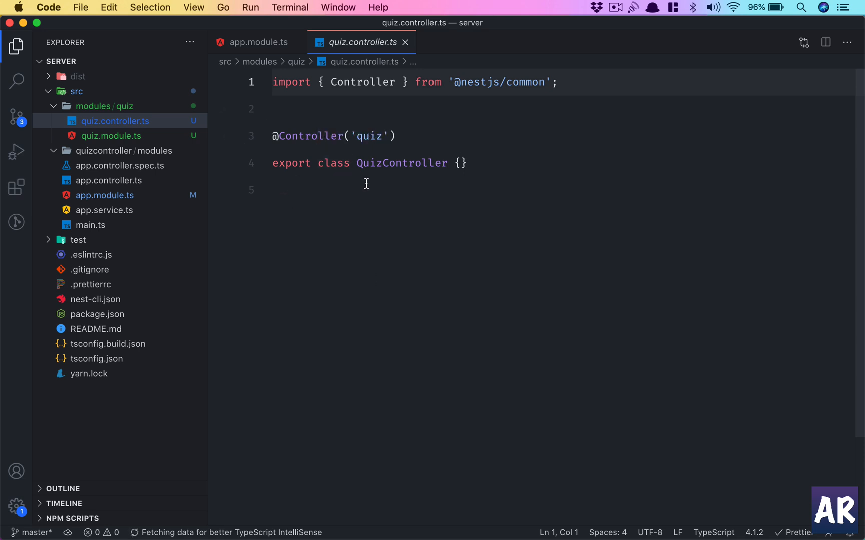
- Review the 'quiz' route, then split QuizController's empty braces onto separate lines
double_click(402, 163)
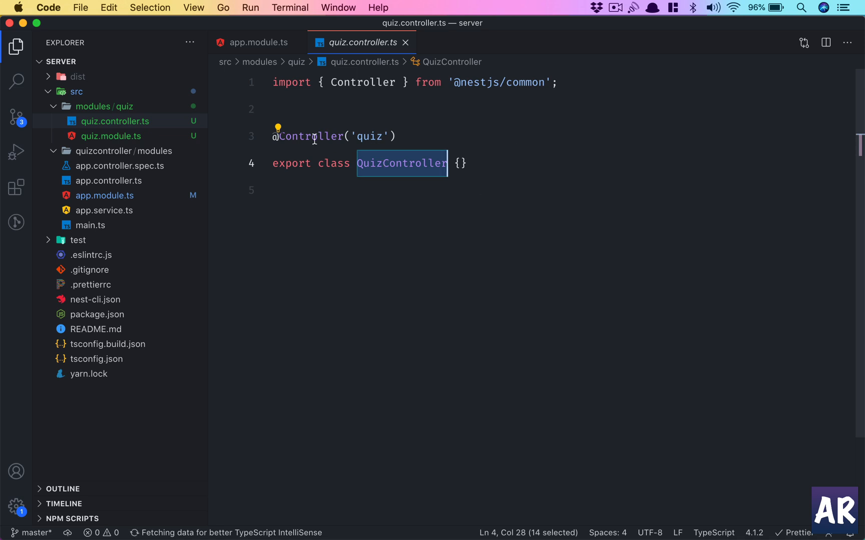
click(312, 136)
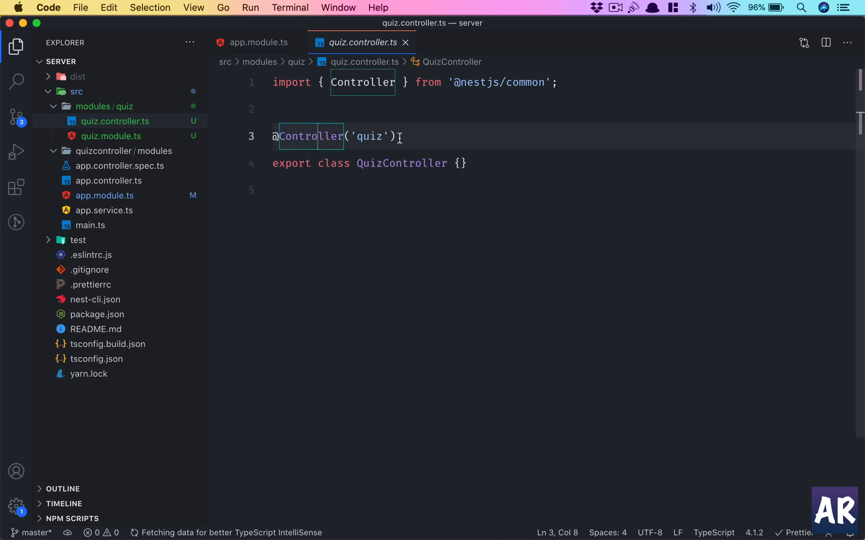
double_click(371, 136)
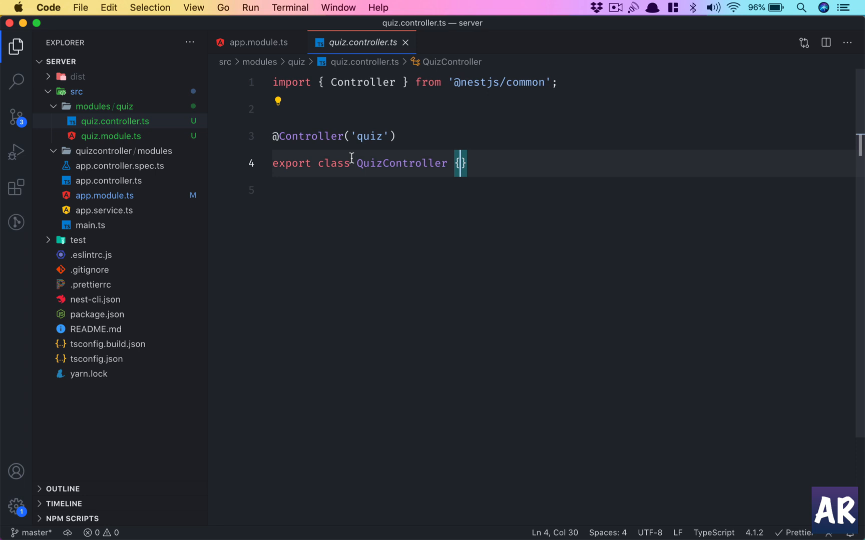
double_click(369, 136)
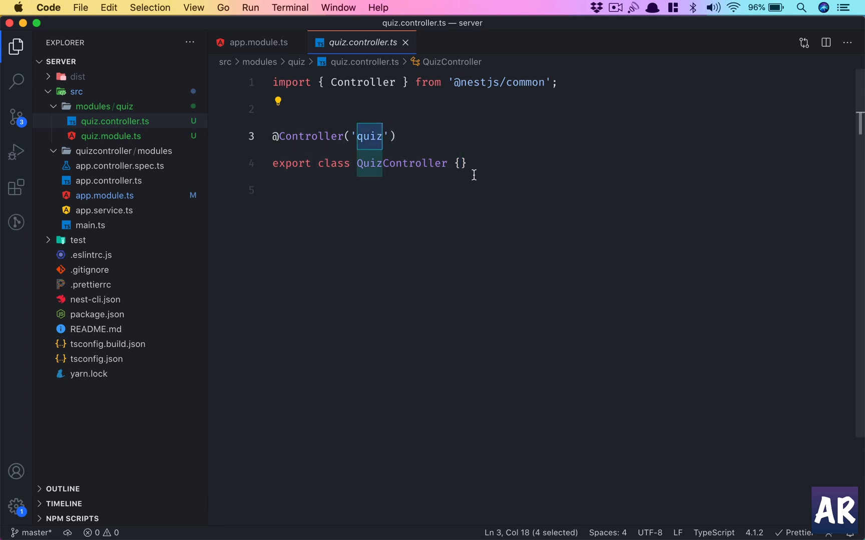
click(461, 164)
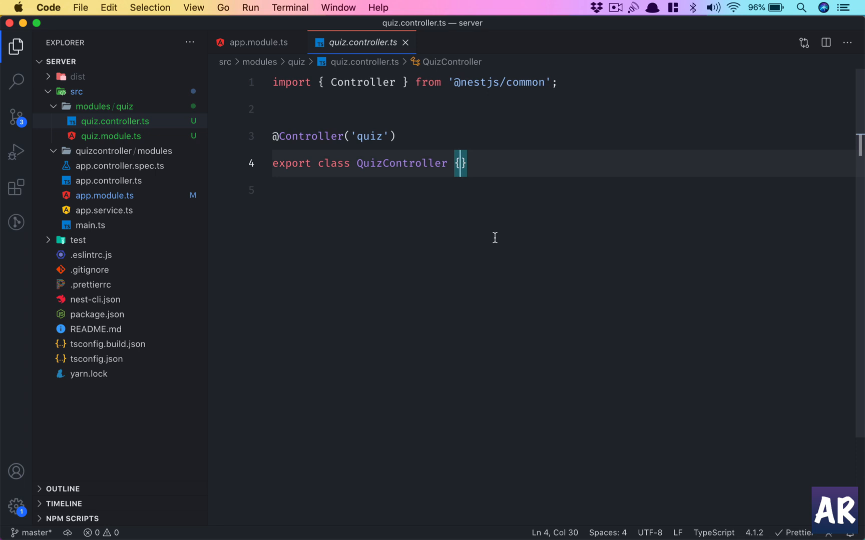
mouse_move(363, 136)
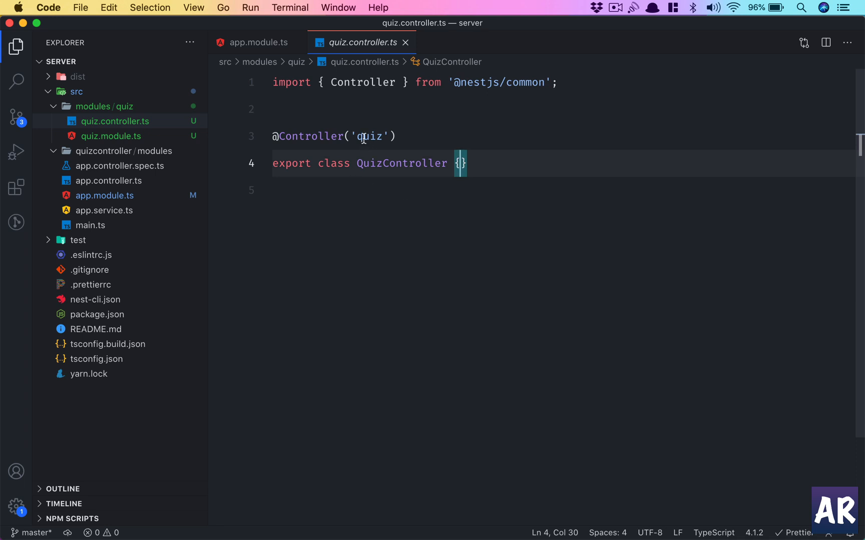
key(enter)
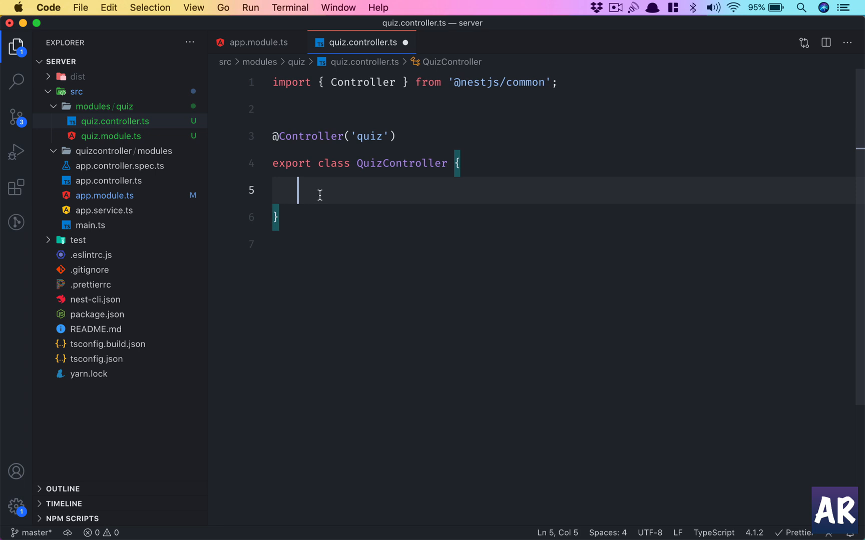
right_click(99, 434)
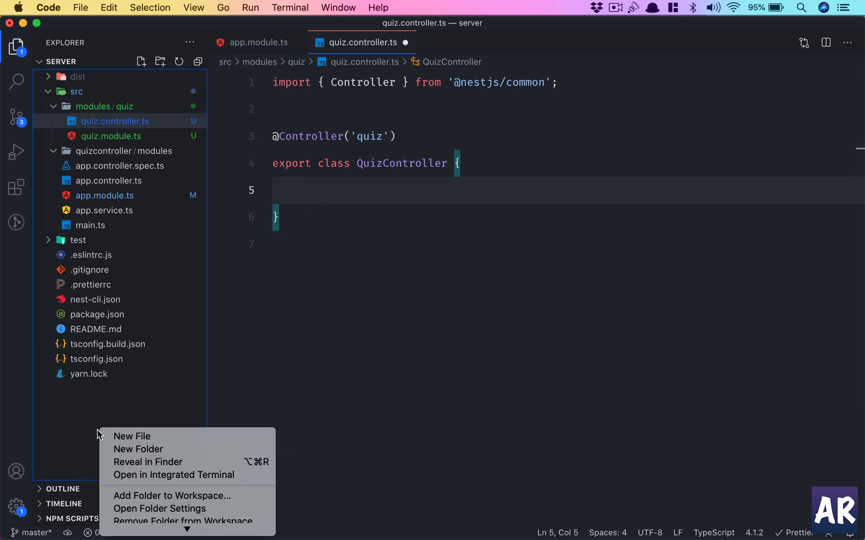
- Create a root .editorconfig with UTF-8 charset, LF line endings and final newline
click(131, 437)
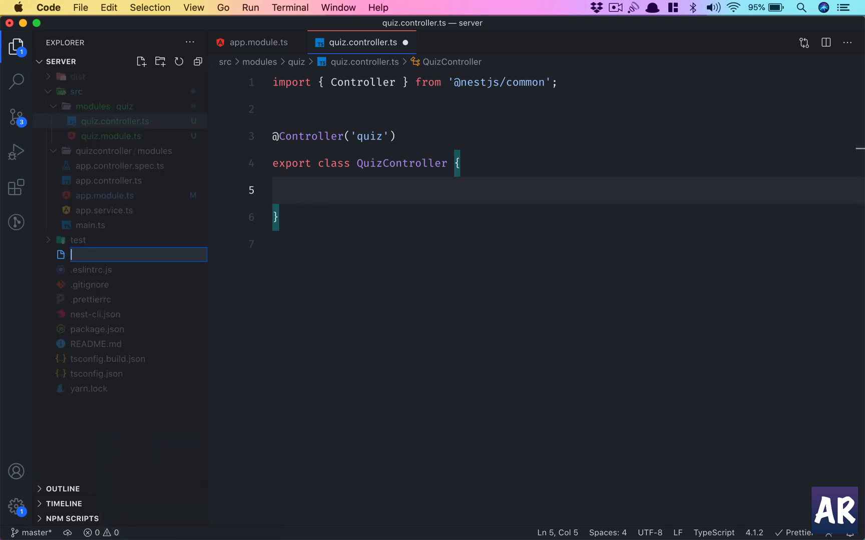
text(.edit)
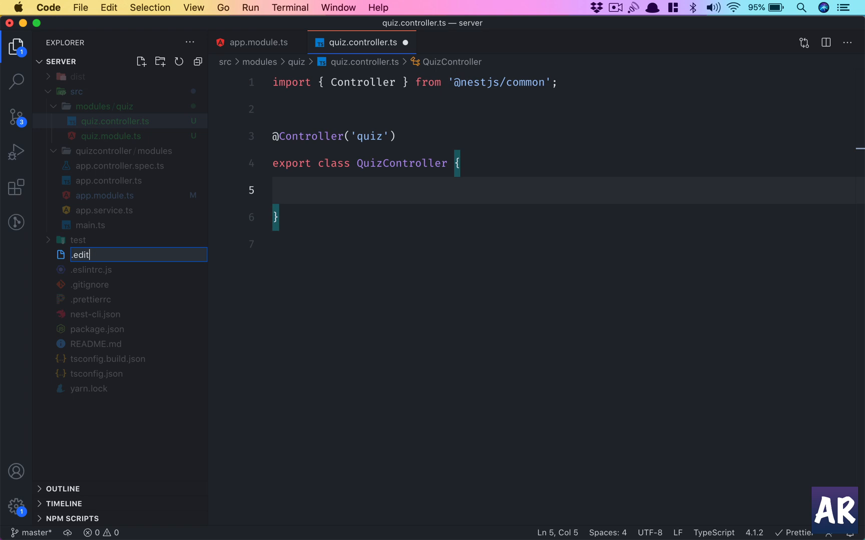
text(orconfig)
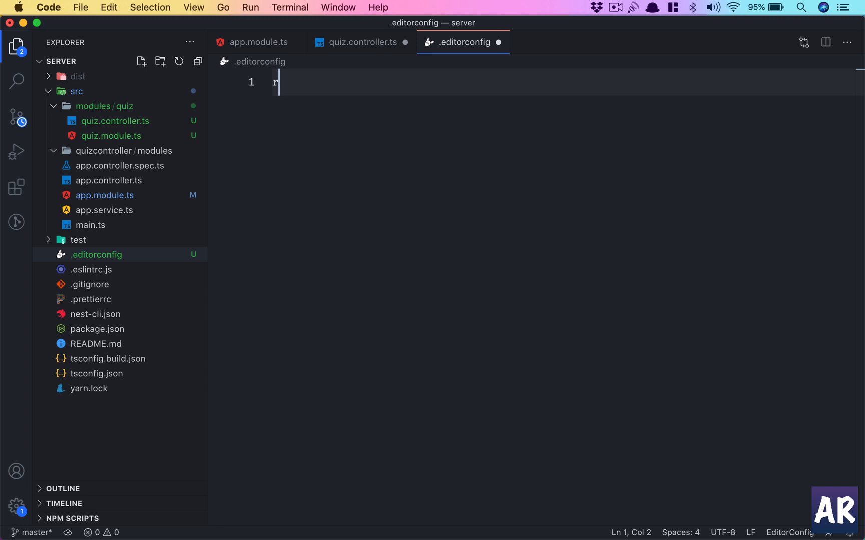
text(oot = true)
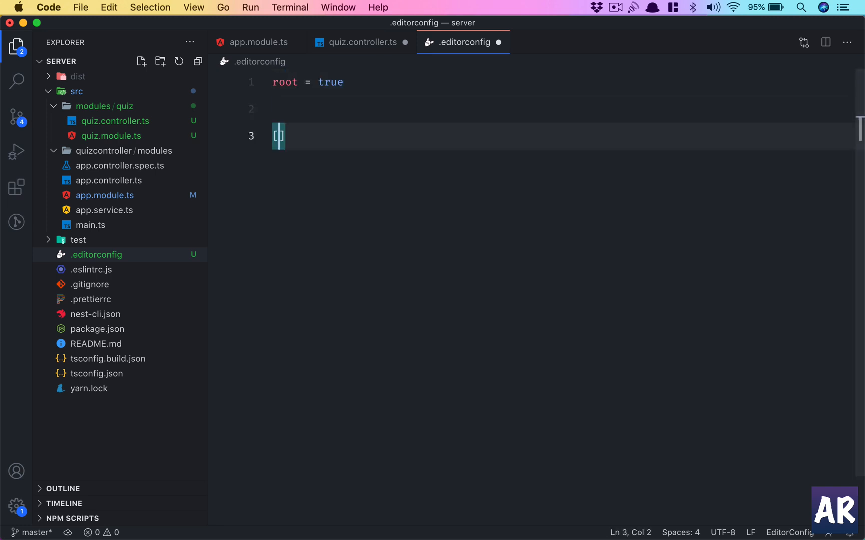
text(8)
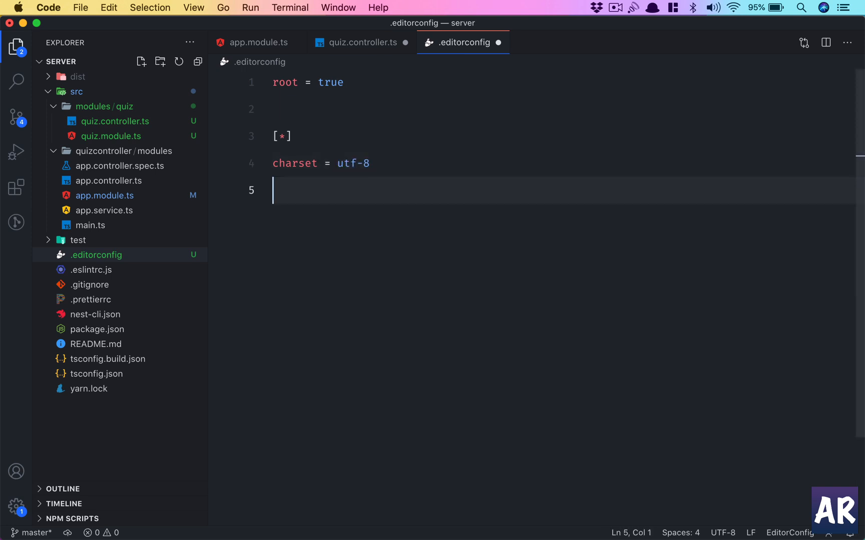
text(end_of_line =)
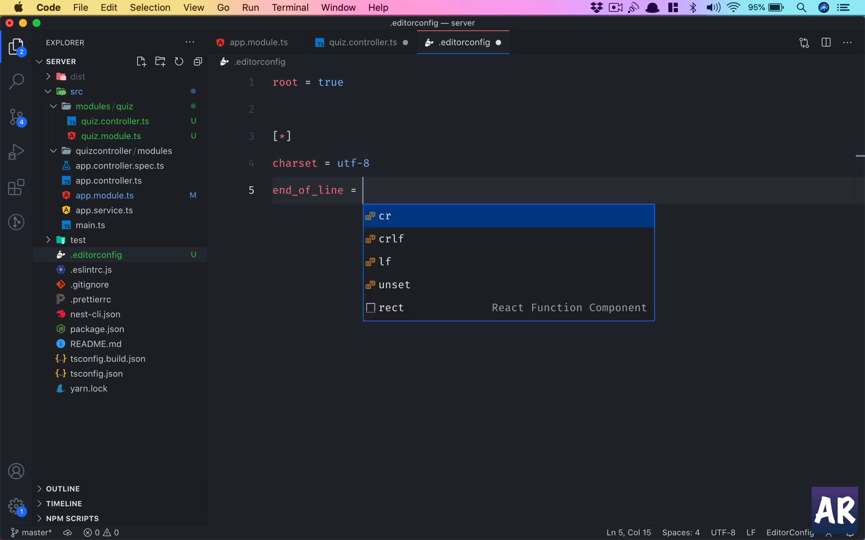
text(lf)
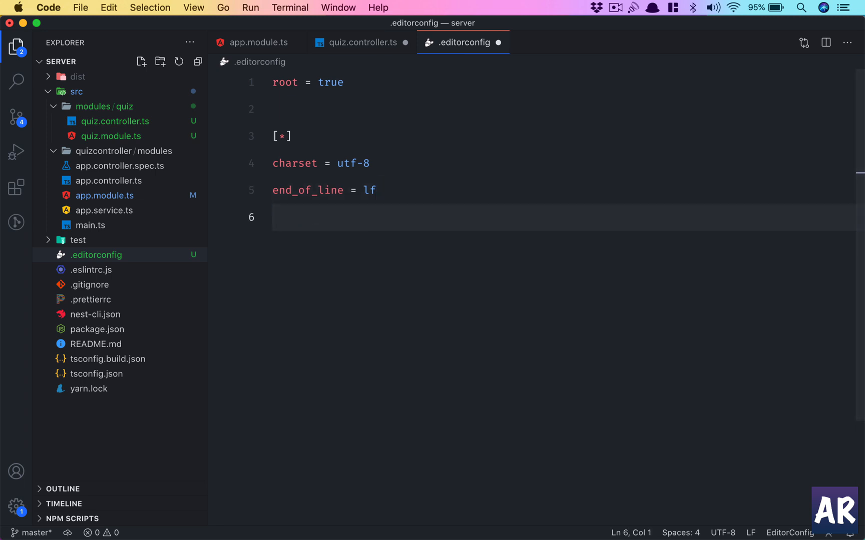
text(insert_final_newline =)
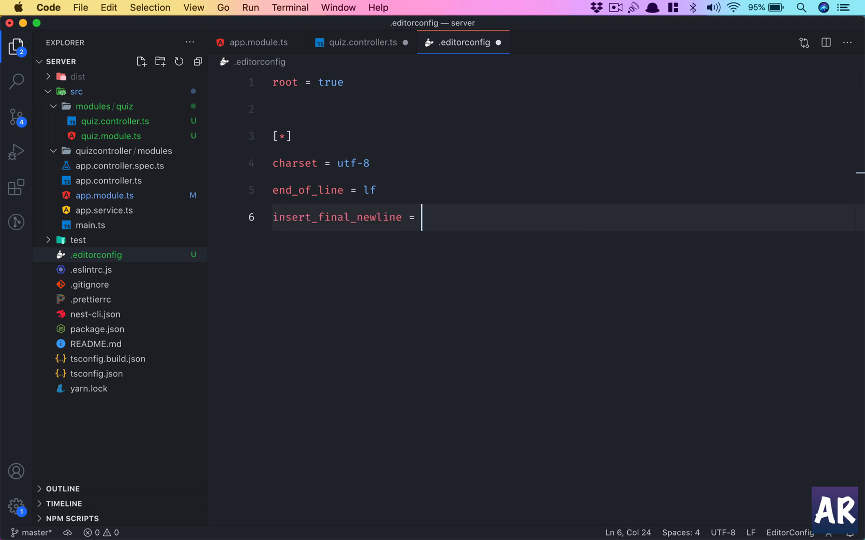
text(true)
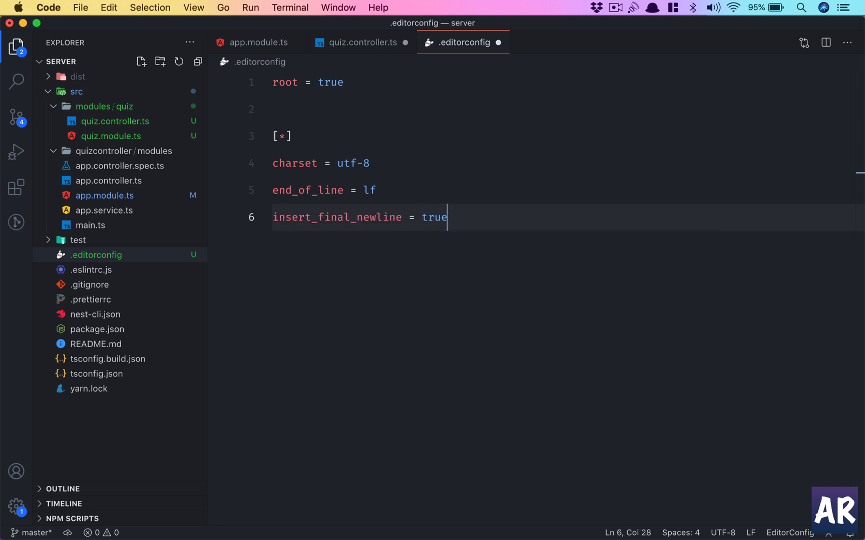
text(indent_size = 2)
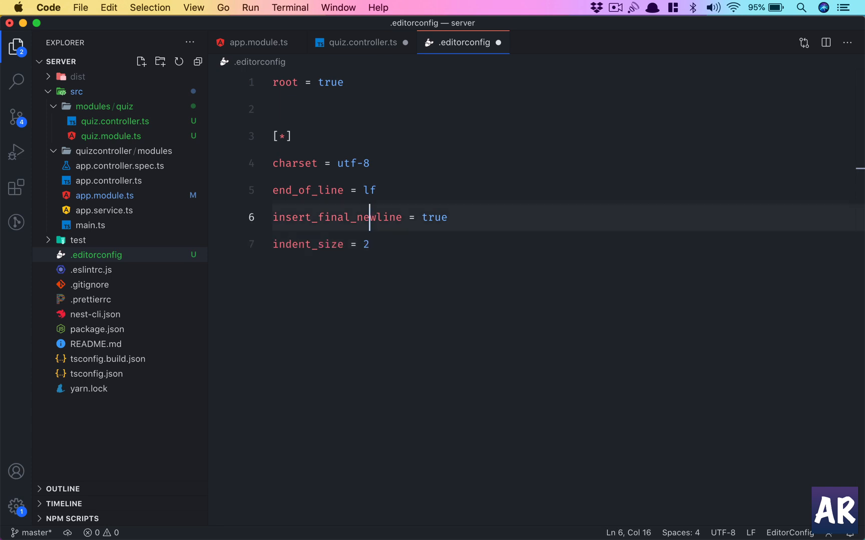
- Add indent_style = space and trim_trailing_whitespace rules to .editorconfig
double_click(336, 216)
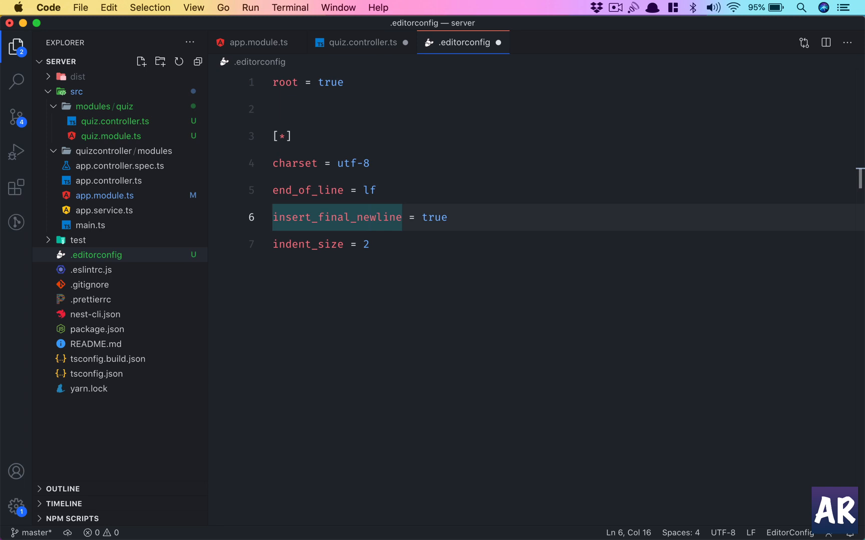
click(367, 244)
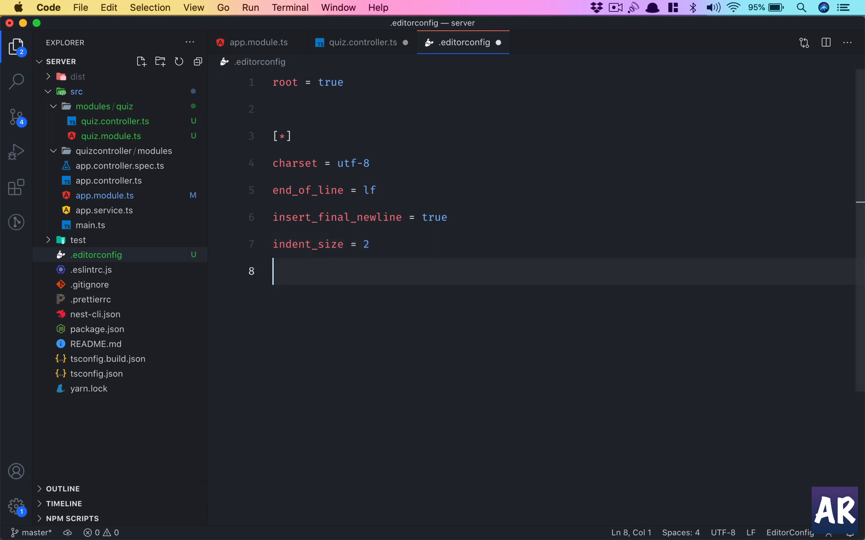
text(indent_style = space)
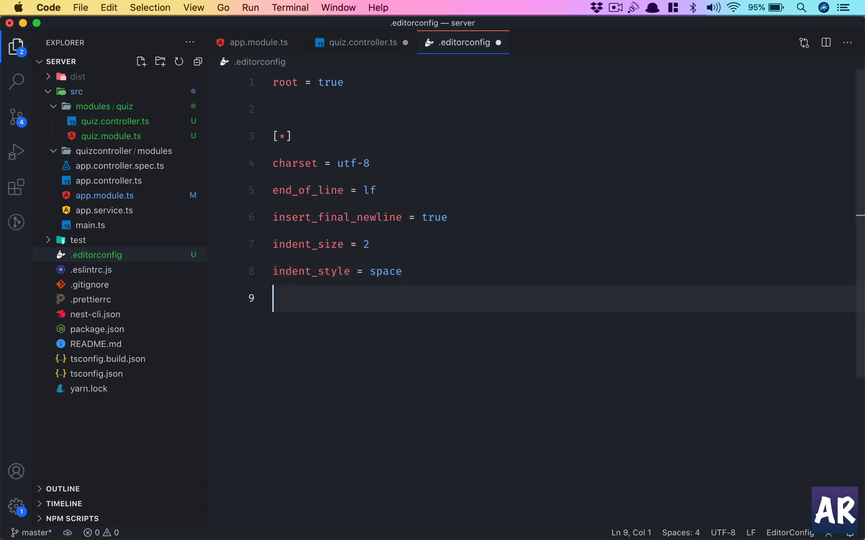
text(trim_trailing_whitespace =)
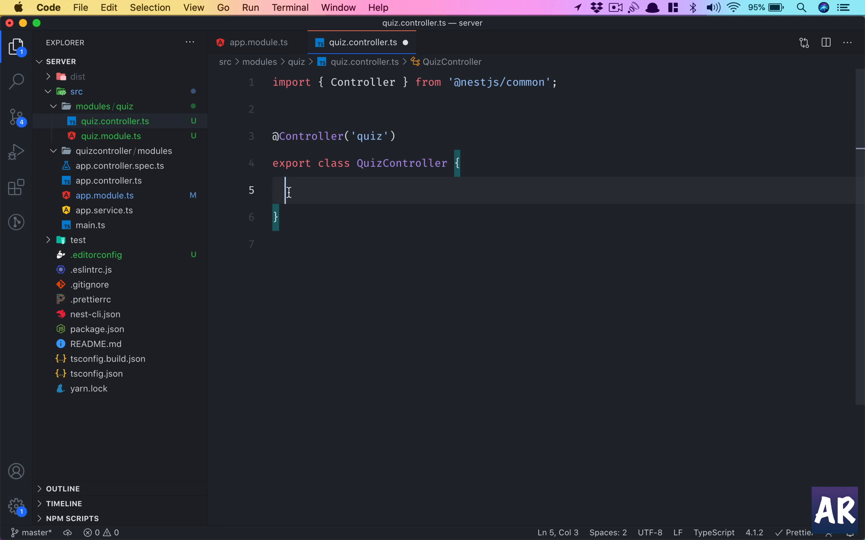
mouse_move(379, 325)
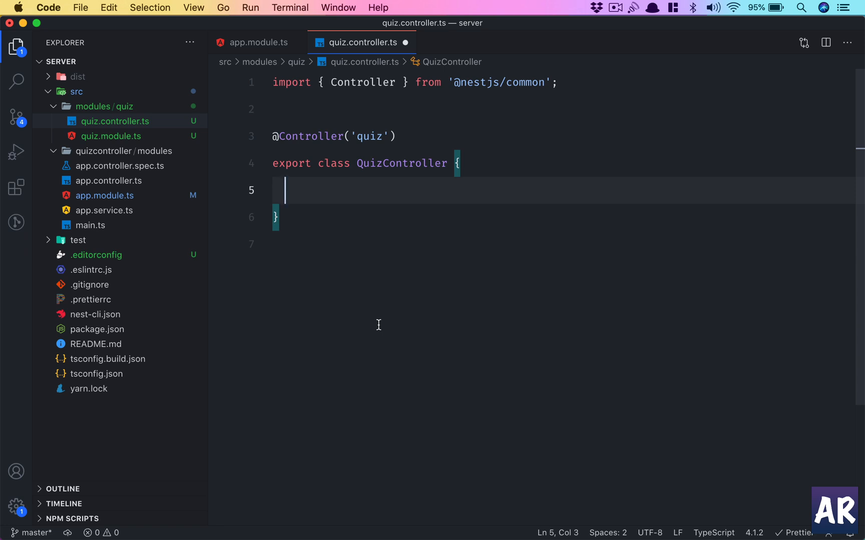
text(getAllQuiz() {)
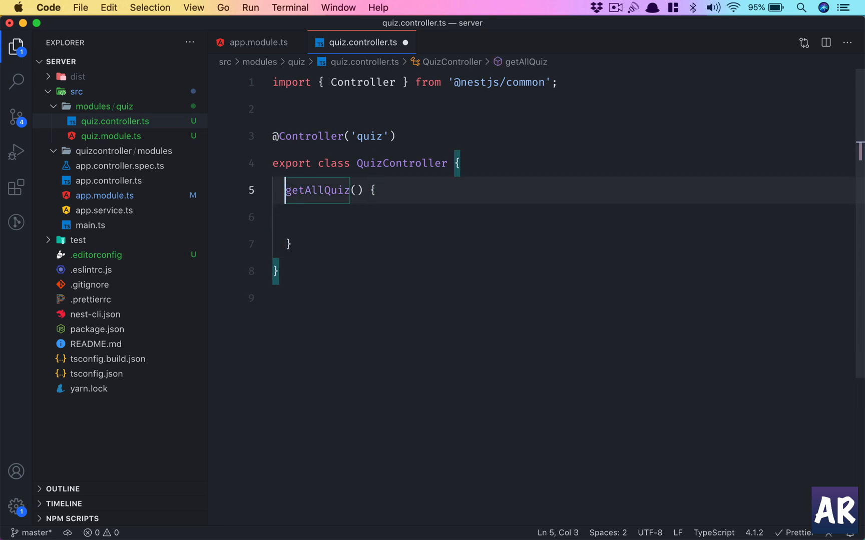
text(@Get()
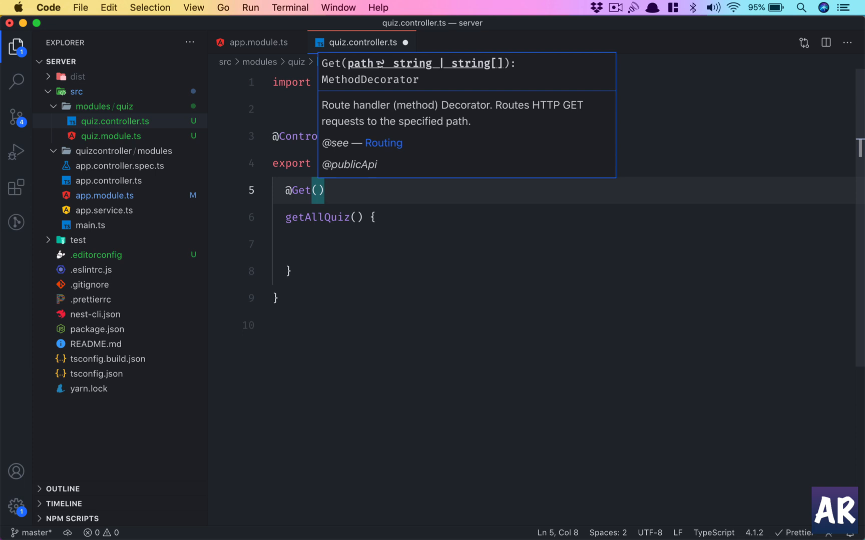
text('/')
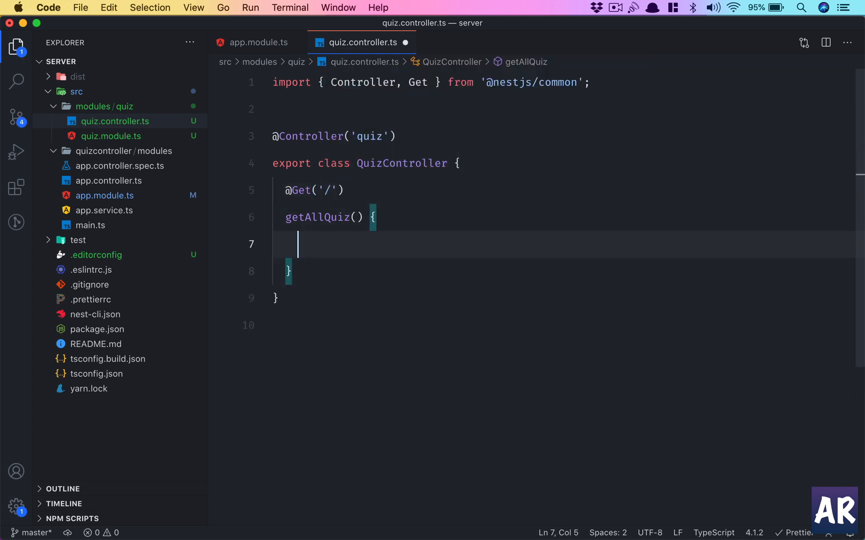
text(return)
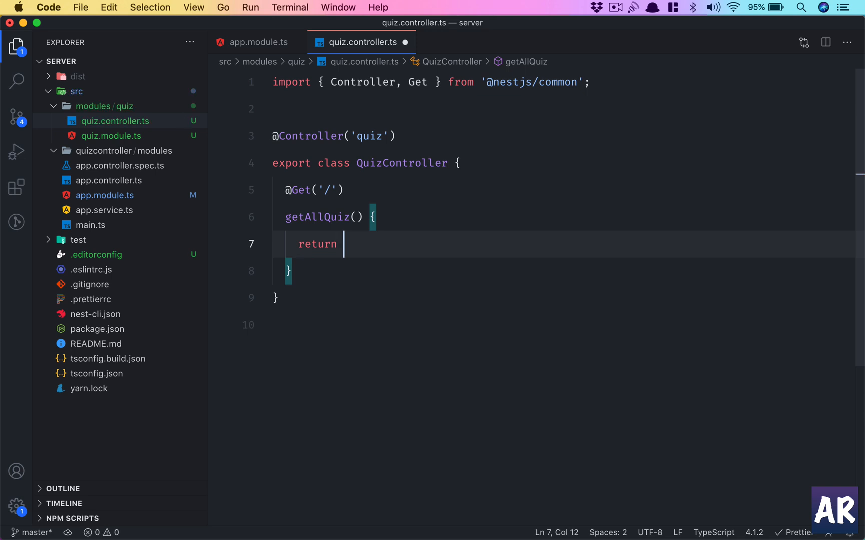
text([1, 2, ])
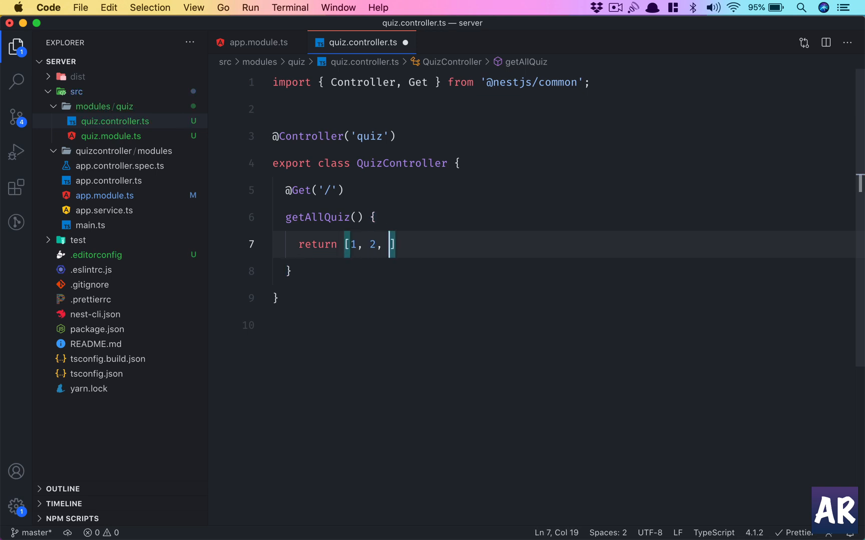
text(3];)
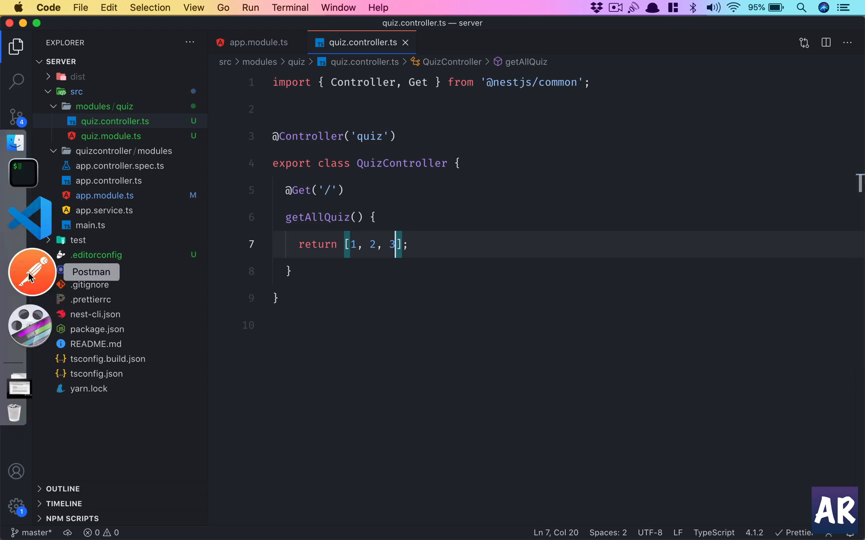
click(32, 272)
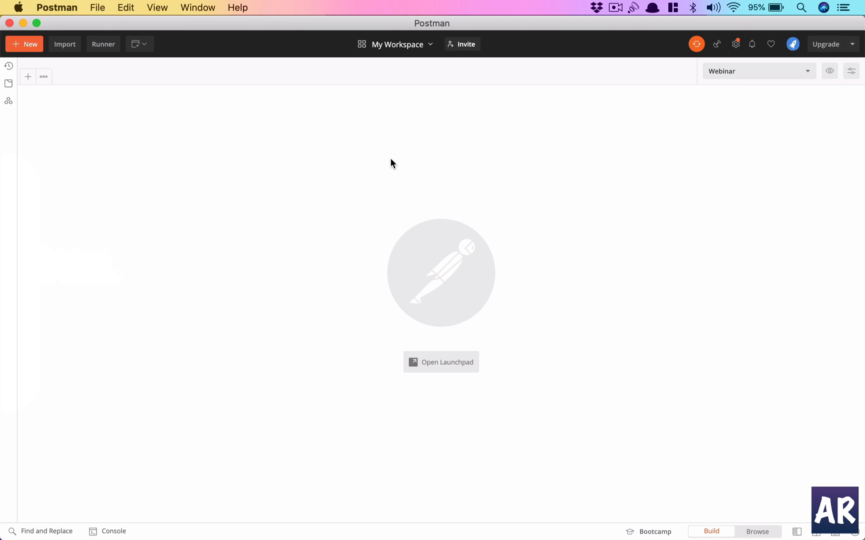
mouse_move(62, 79)
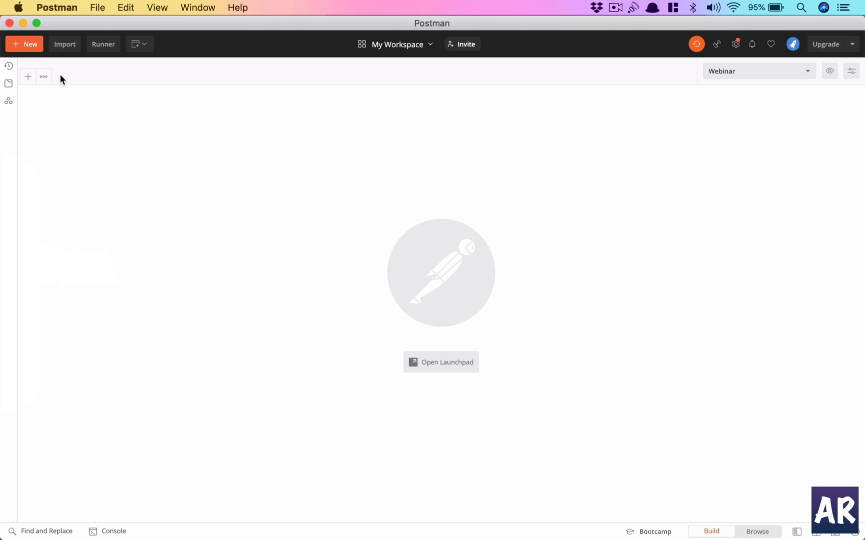
click(28, 77)
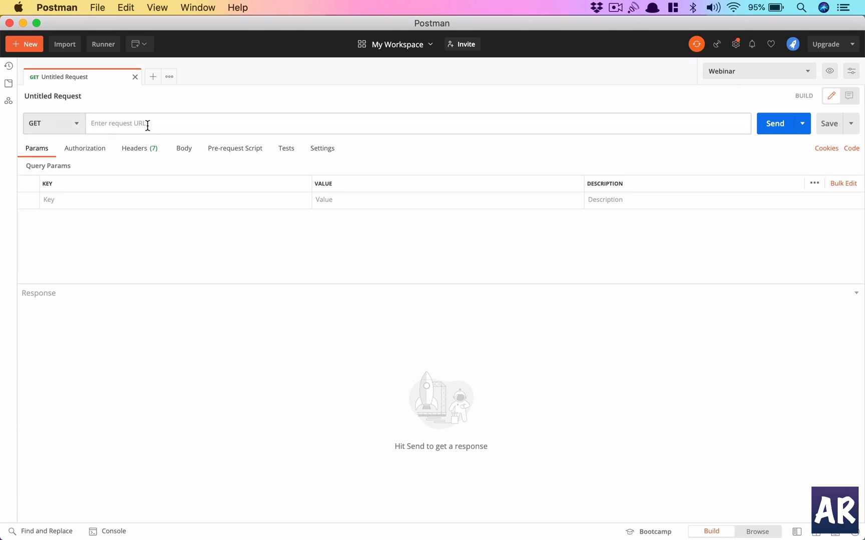
text(http://localhost:3000/)
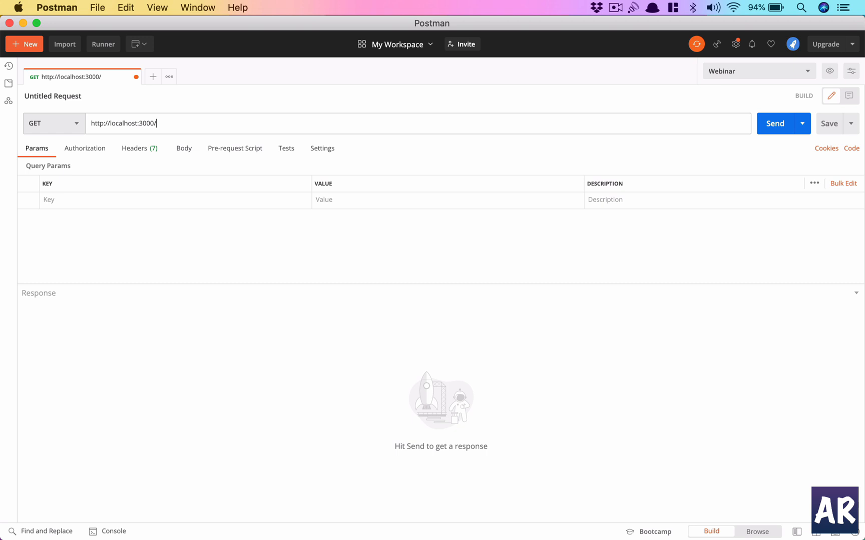
text(quiz)
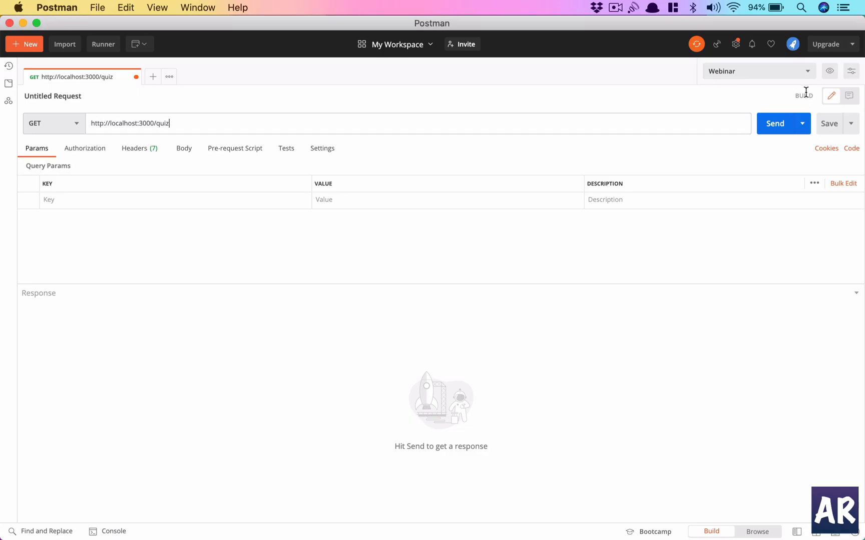
- Send GET /quiz, which returns 404 Not Found, then resend it to /something
click(774, 123)
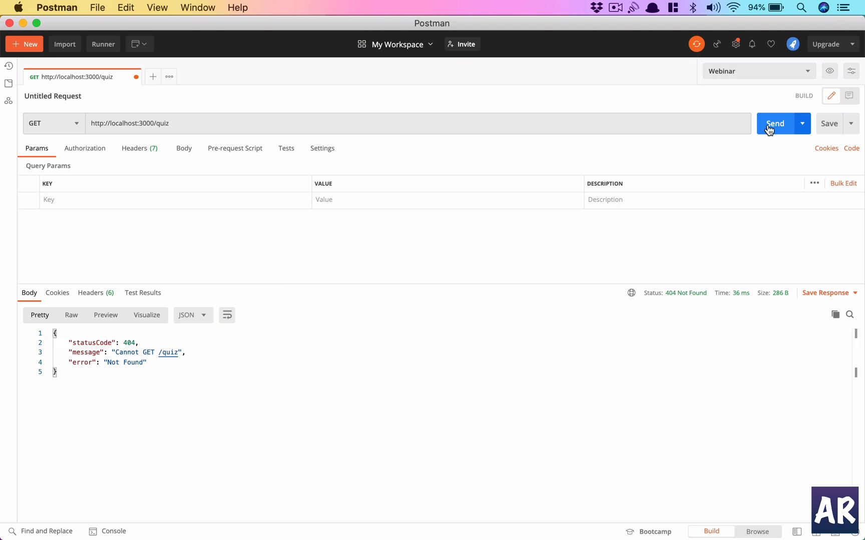
mouse_move(147, 304)
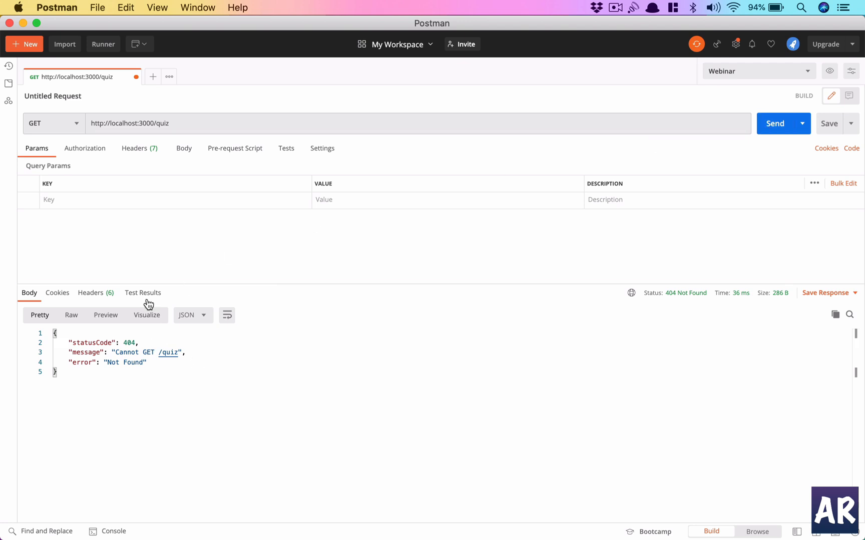
double_click(168, 123)
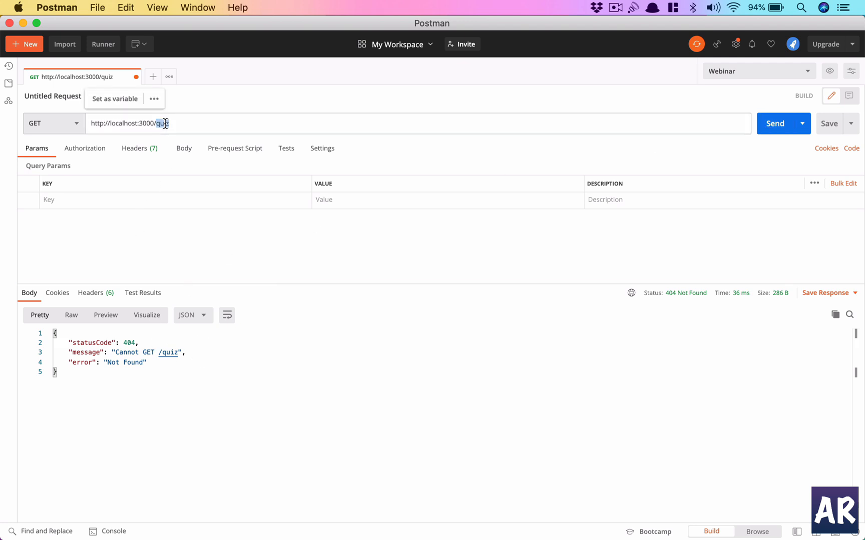
click(775, 123)
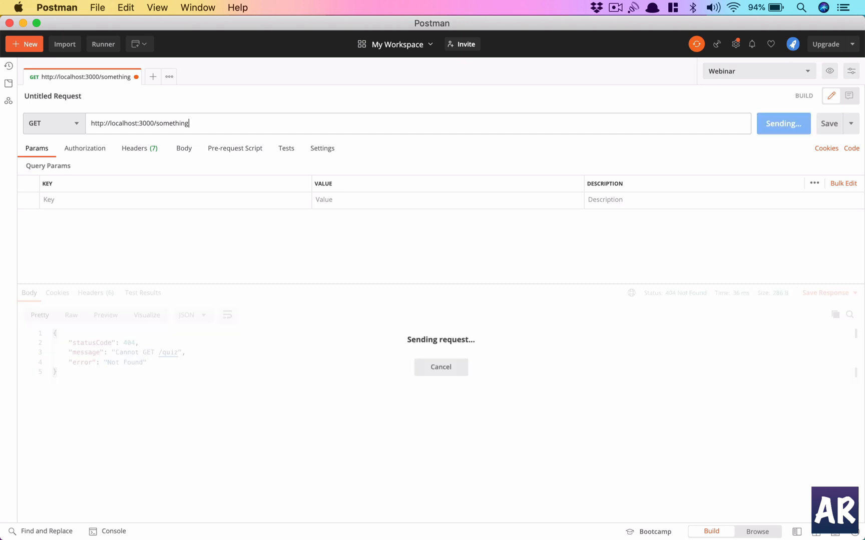
click(778, 123)
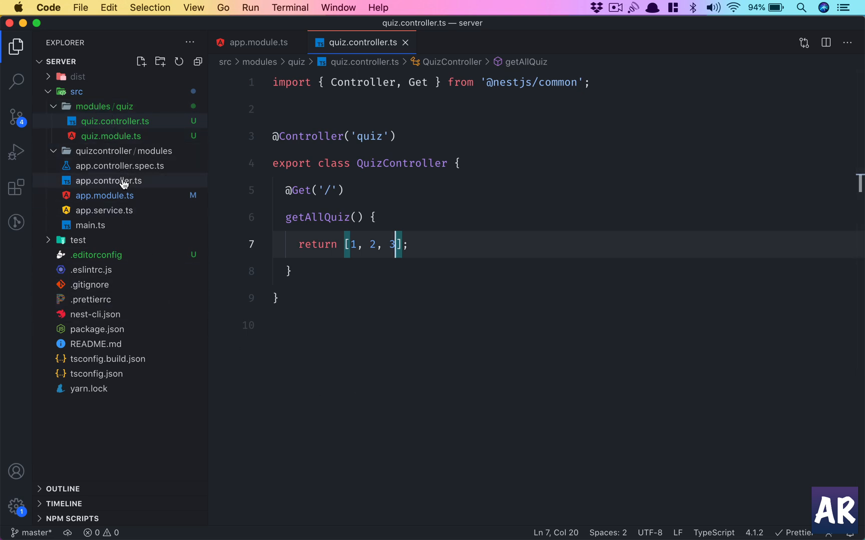
- Inspect the project's modules/quiz folder in Finder, then return to VS Code on app.controller.ts
click(108, 180)
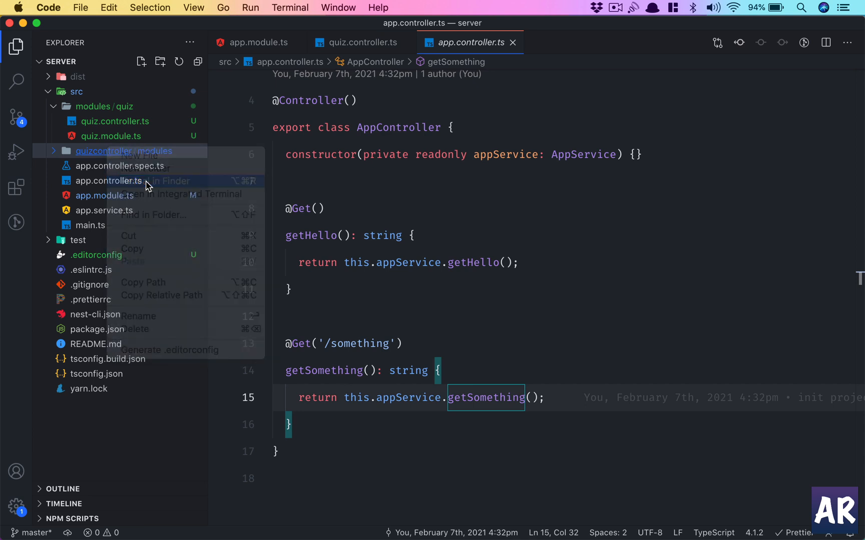
click(158, 180)
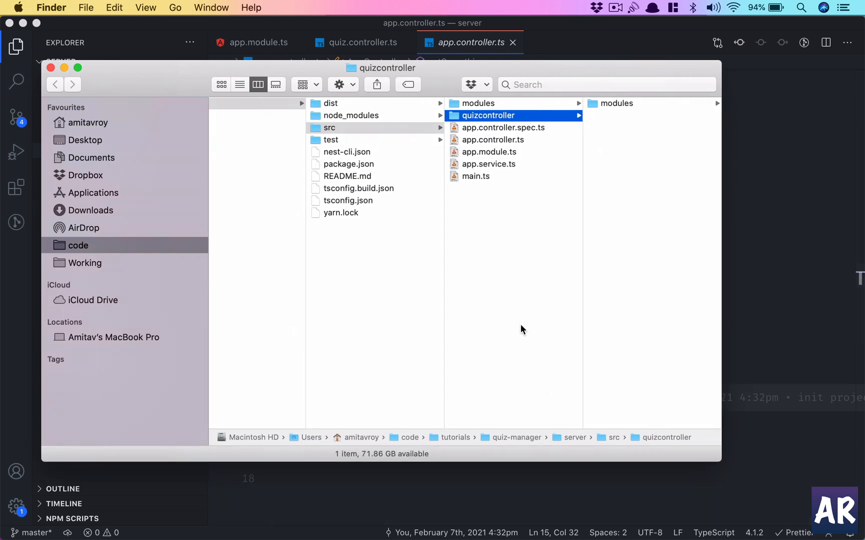
click(477, 103)
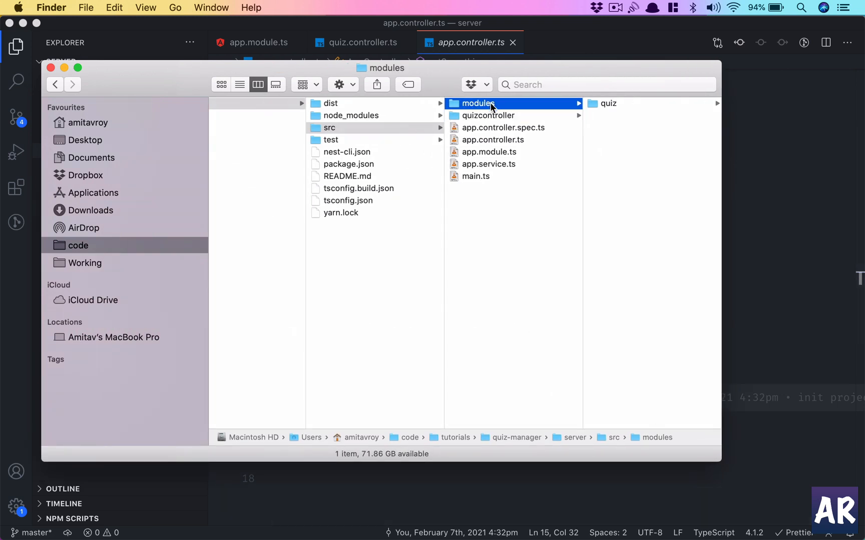
click(609, 103)
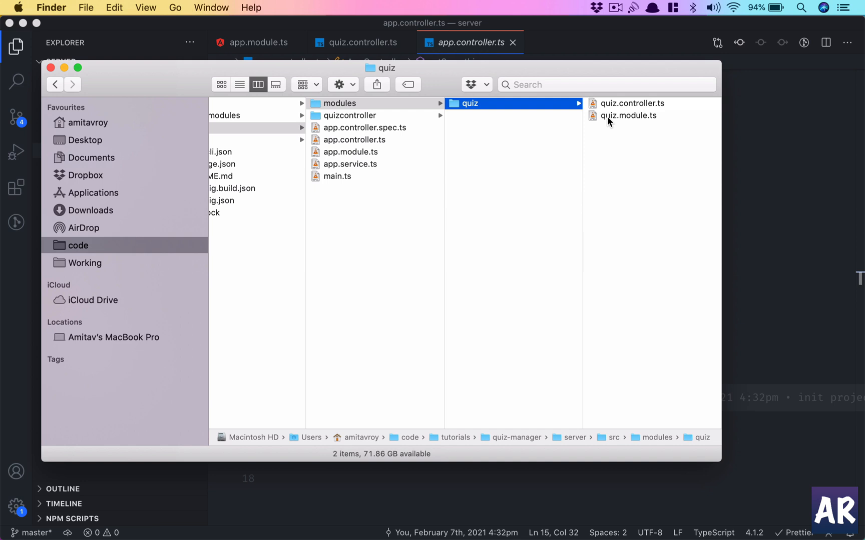
click(350, 115)
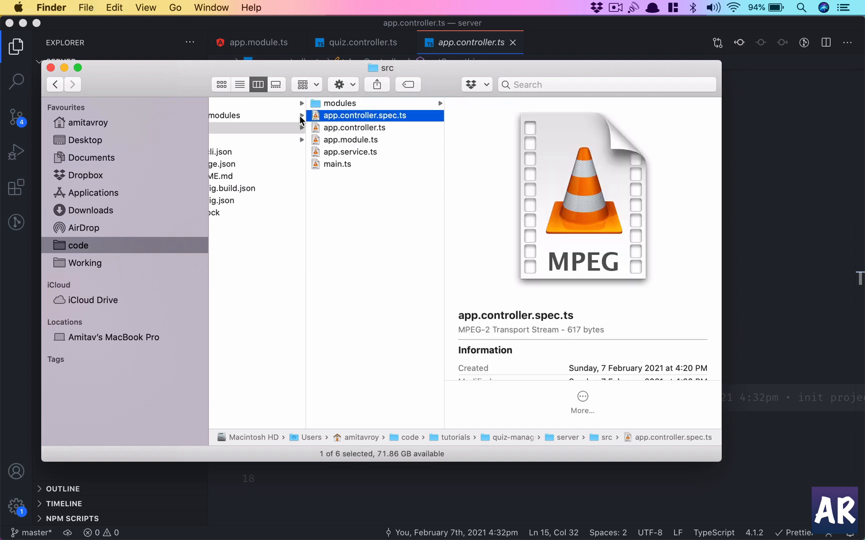
click(50, 68)
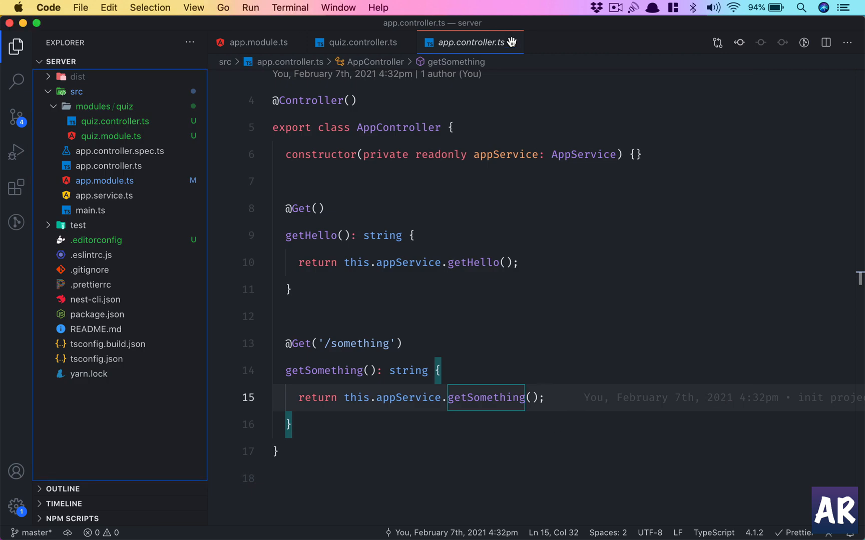
click(357, 42)
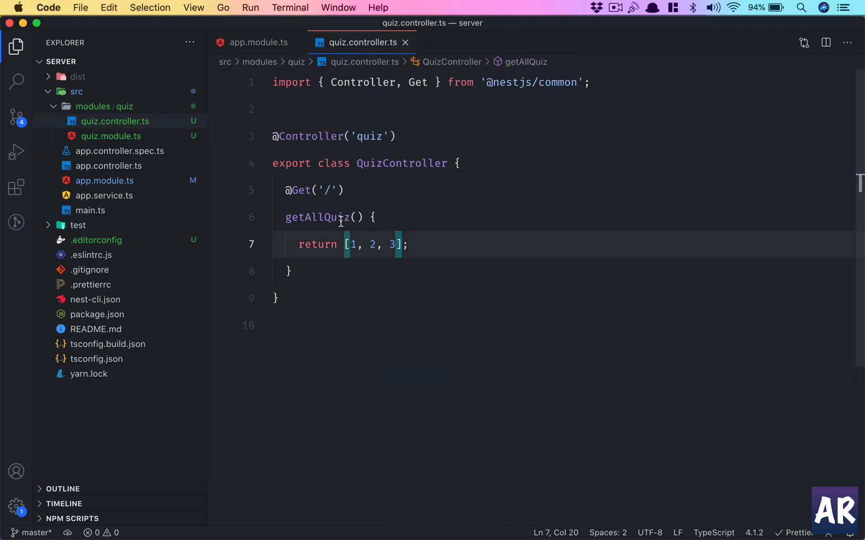
mouse_move(318, 217)
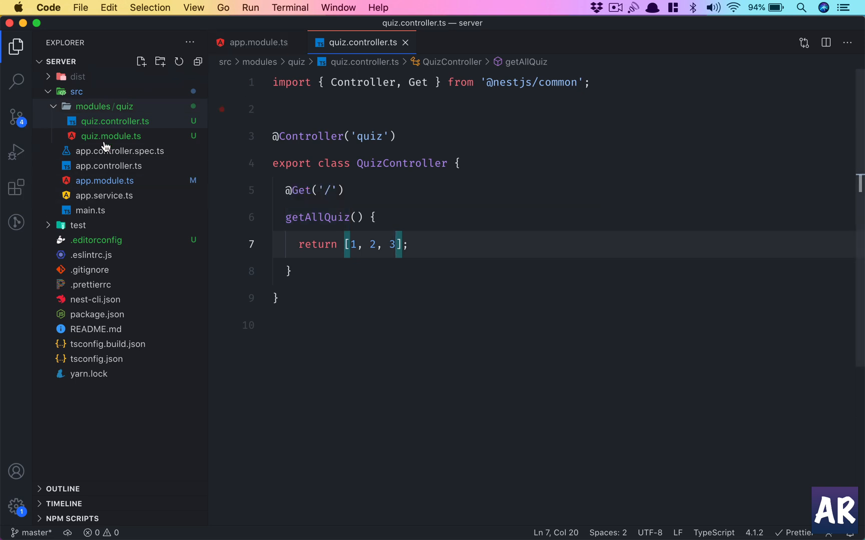
click(111, 136)
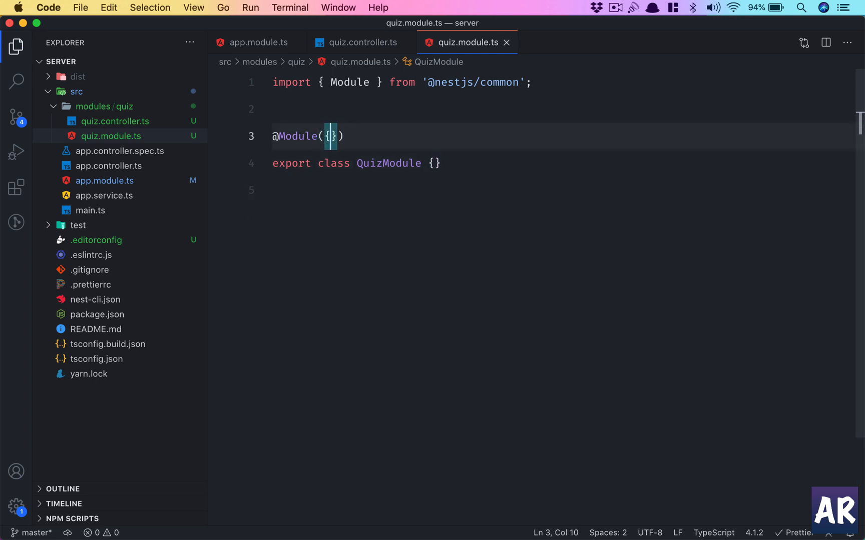
text(controllers:)
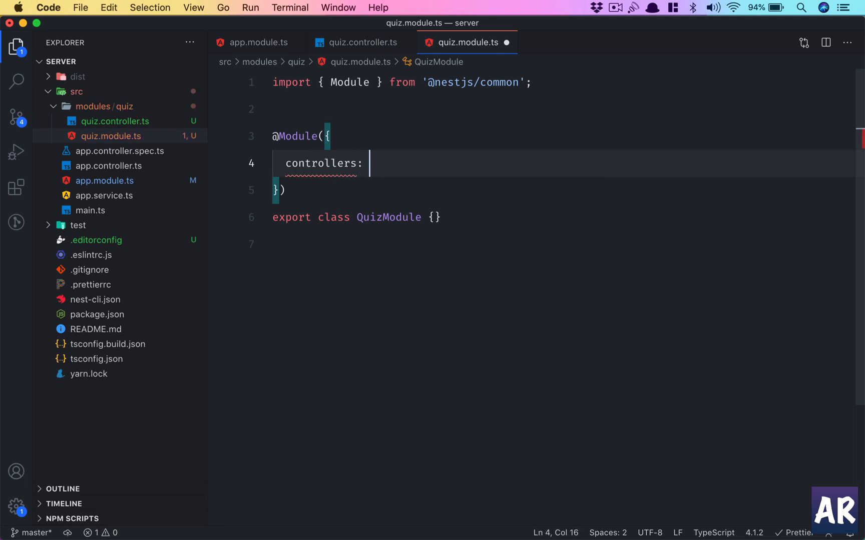
text([QuizController)
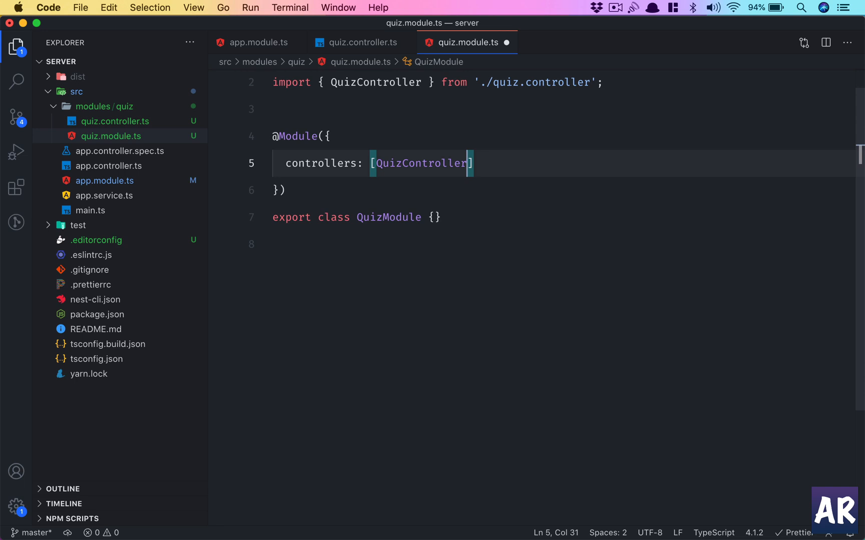
text(,)
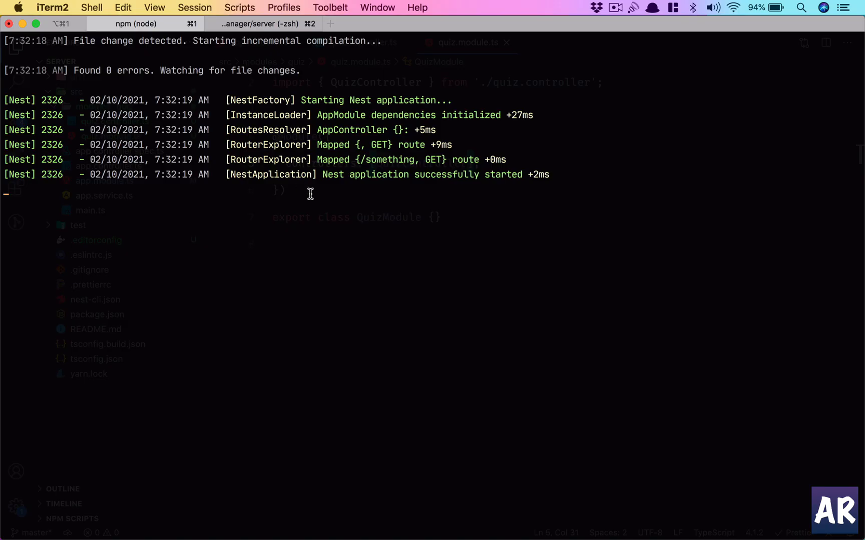
mouse_move(388, 167)
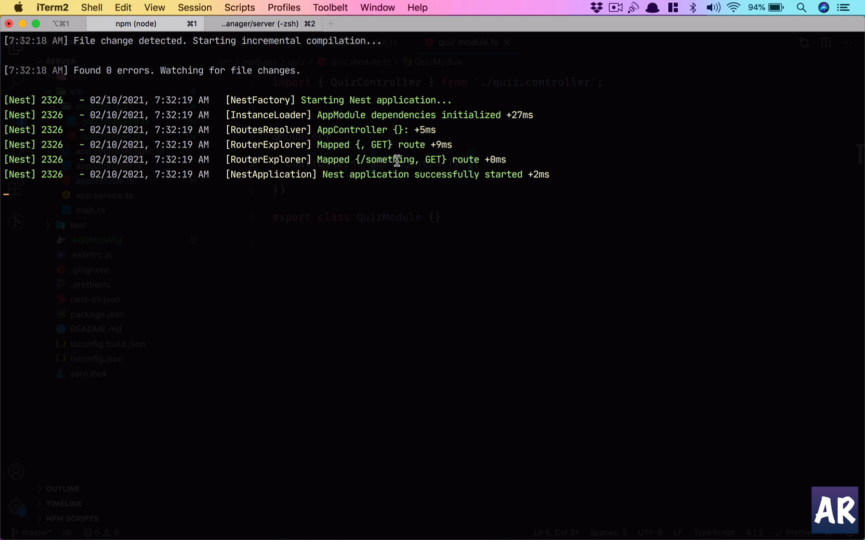
- Change the Postman request path to /quiz and send it, getting 404 Not Found
key(cmd+tab)
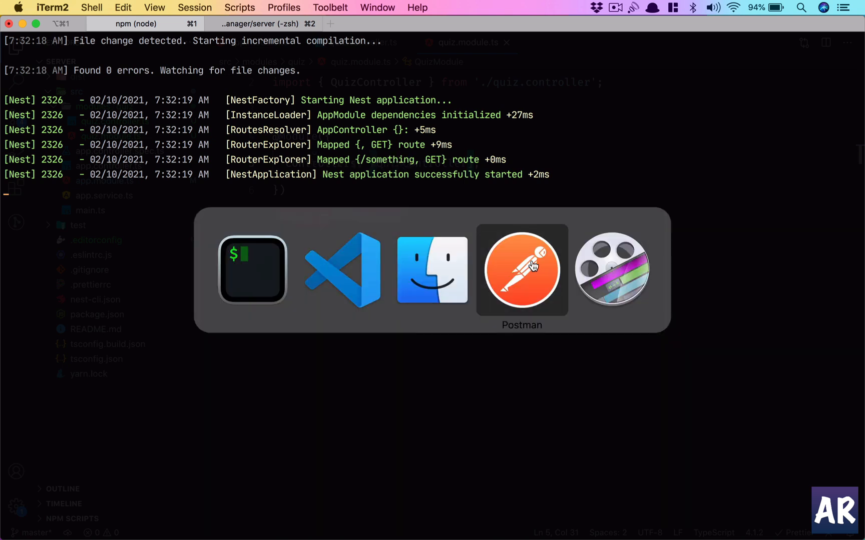
click(521, 270)
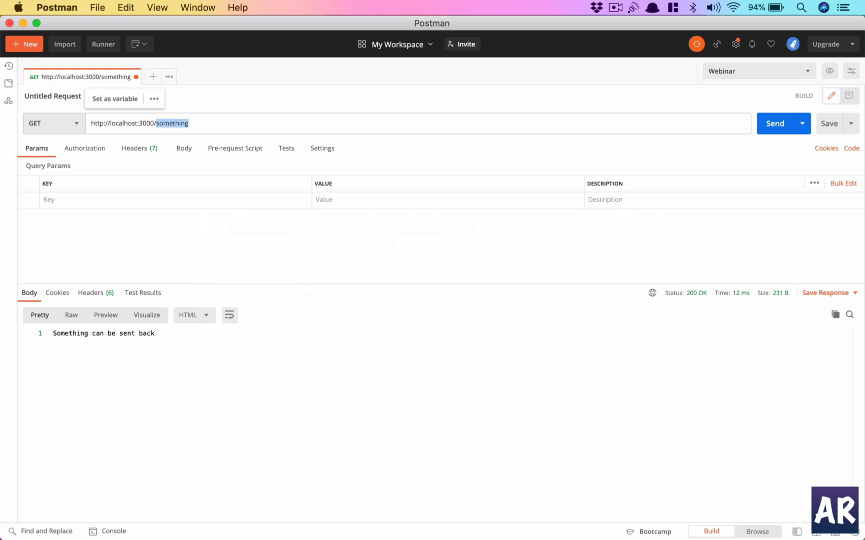
text(quiz)
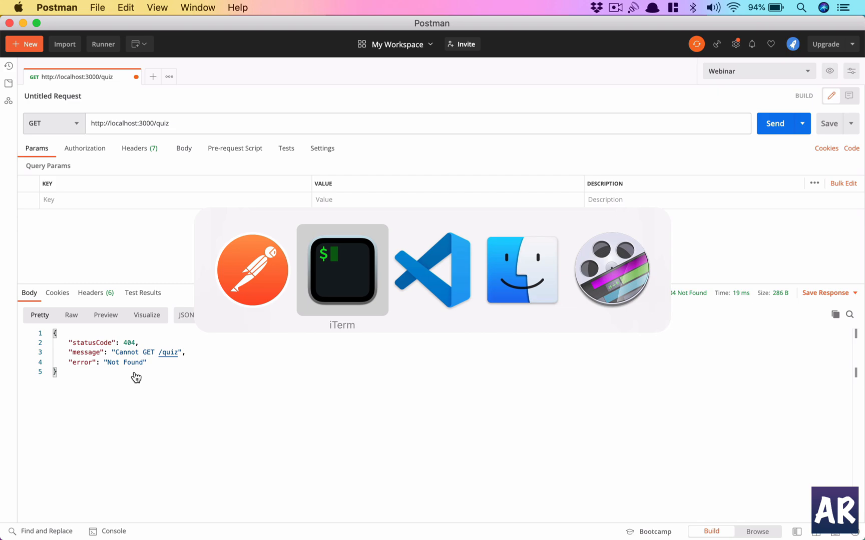
click(432, 270)
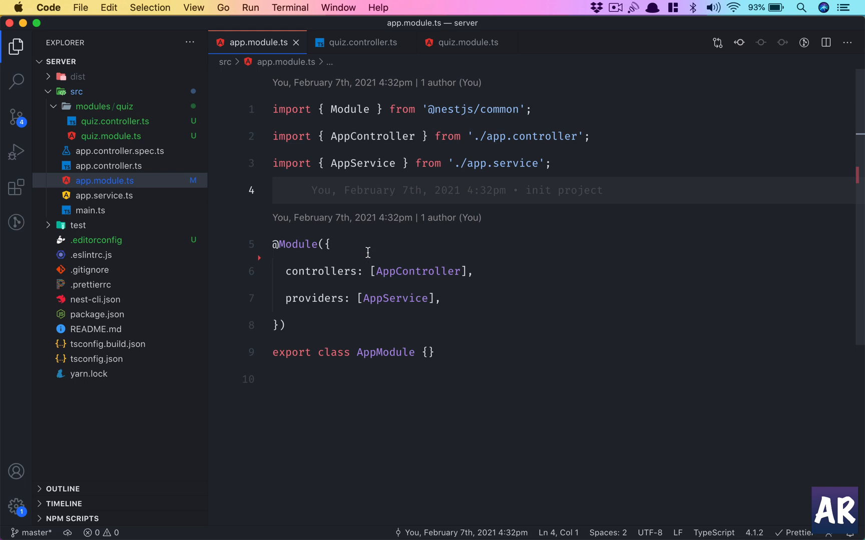
text(imports)
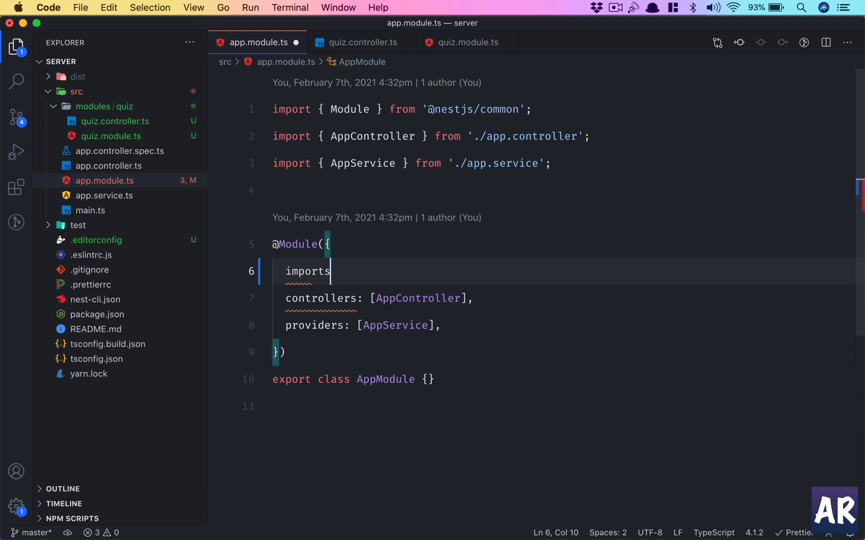
text(: [],)
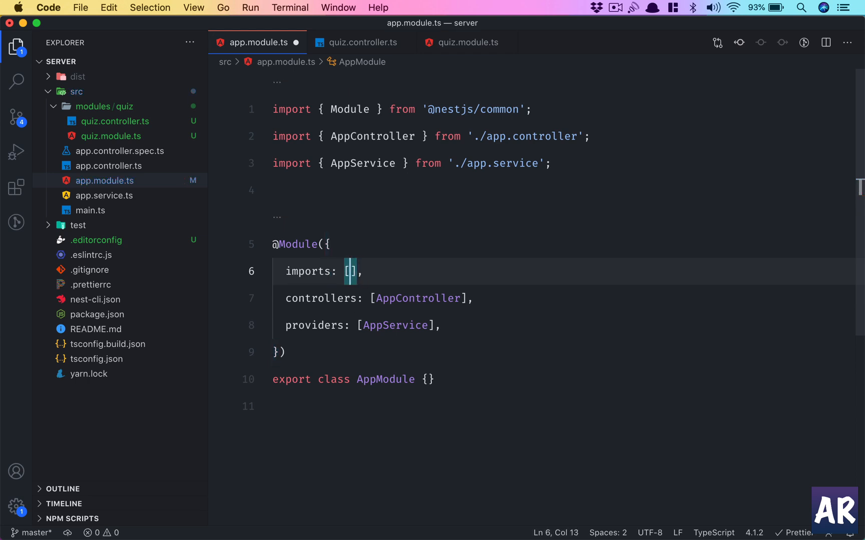
text(QuizModule)
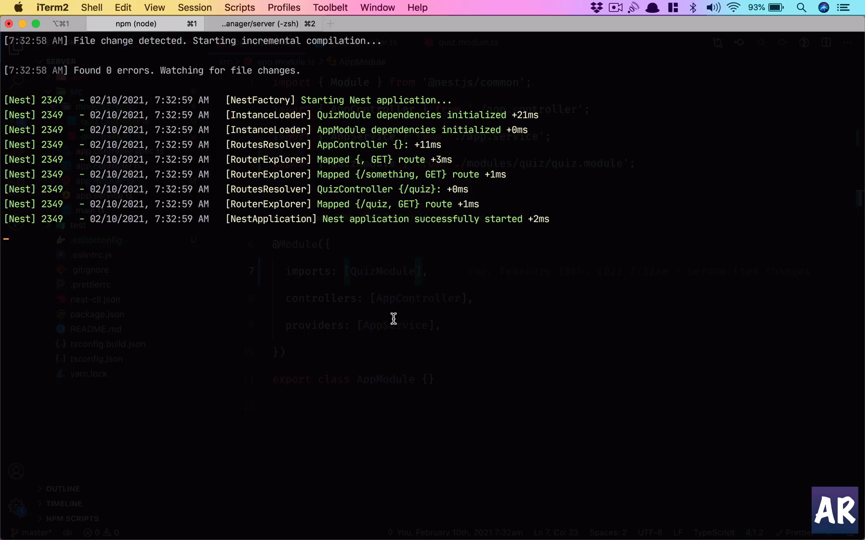
mouse_move(368, 186)
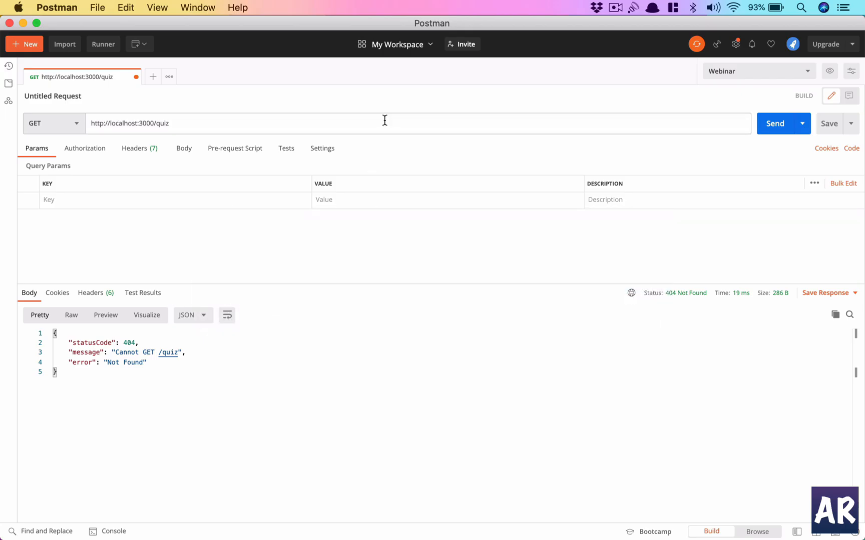
click(774, 123)
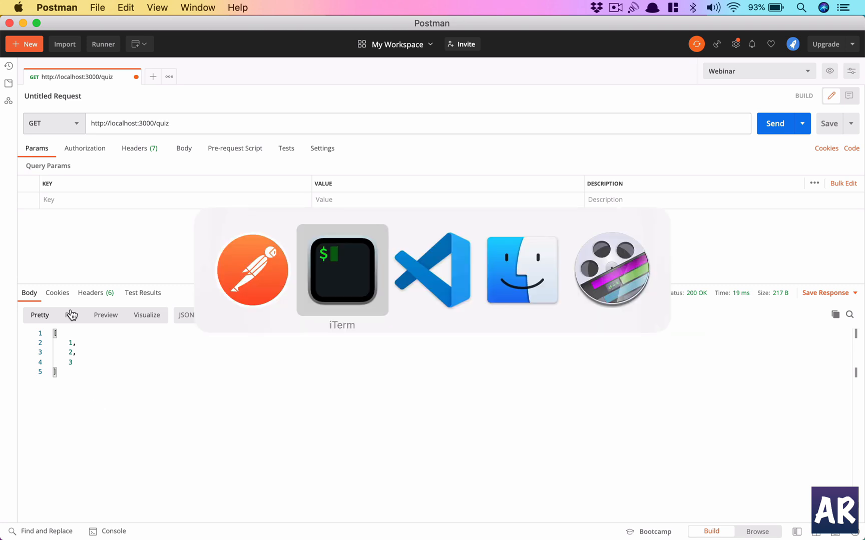
click(432, 270)
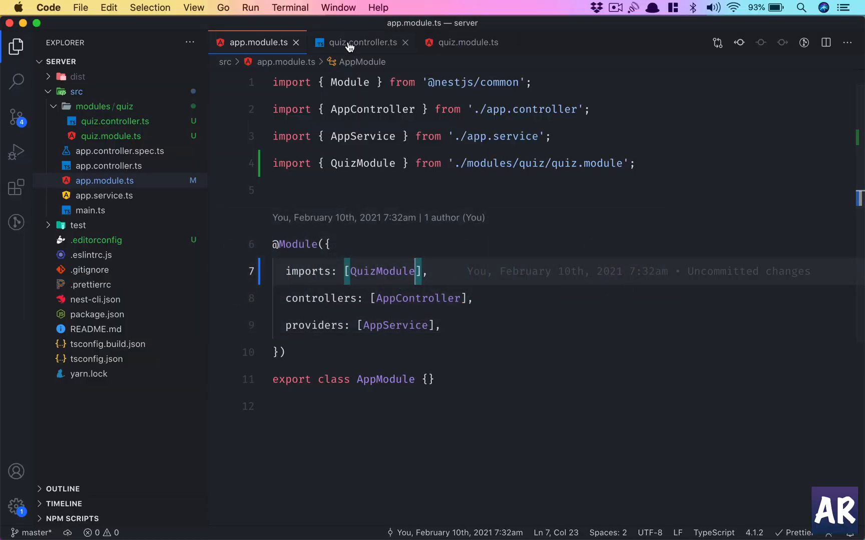
- Review the editor tabs and delete the controllers line from quiz.module.ts
click(361, 42)
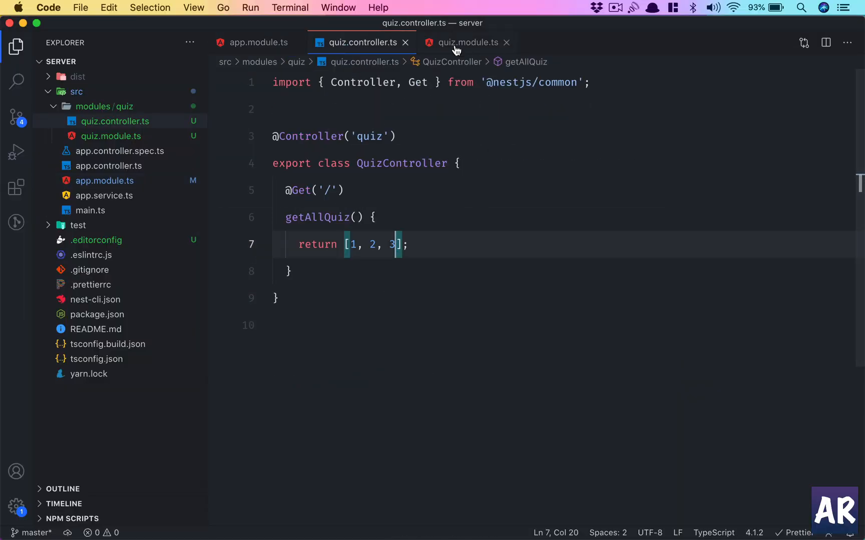
click(464, 43)
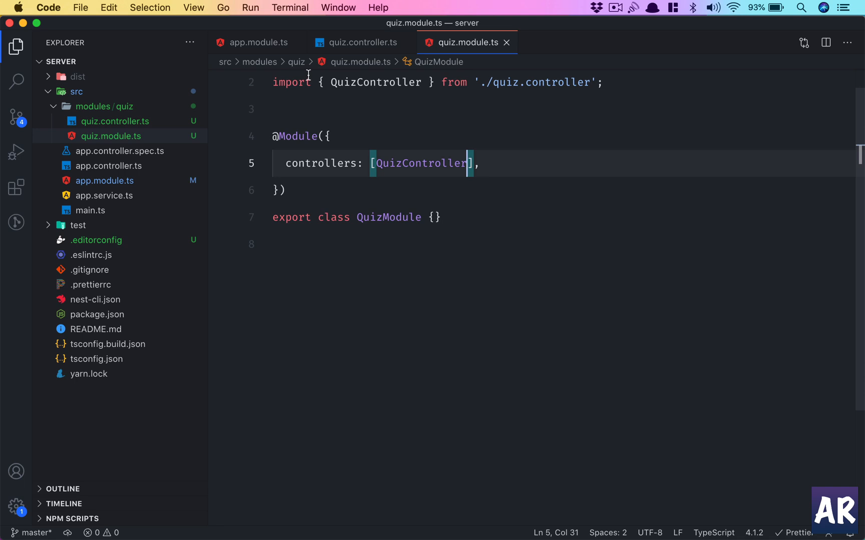
click(257, 42)
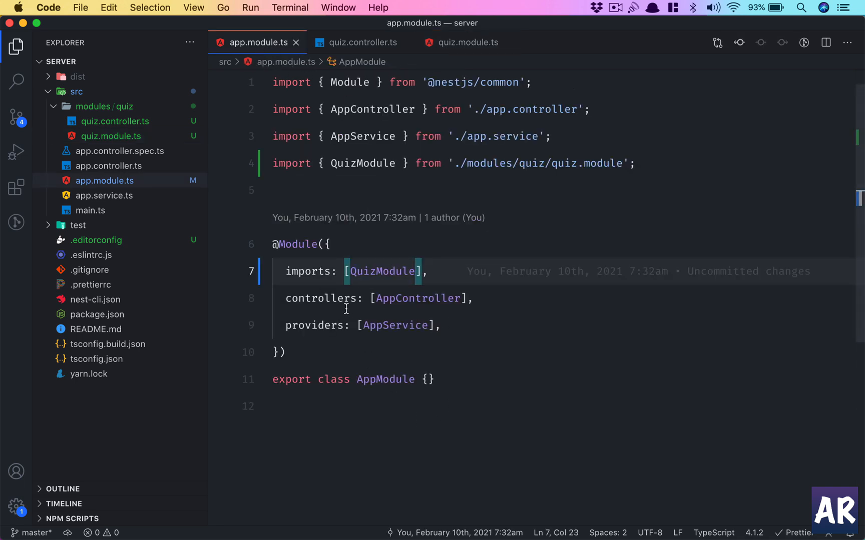
mouse_move(475, 43)
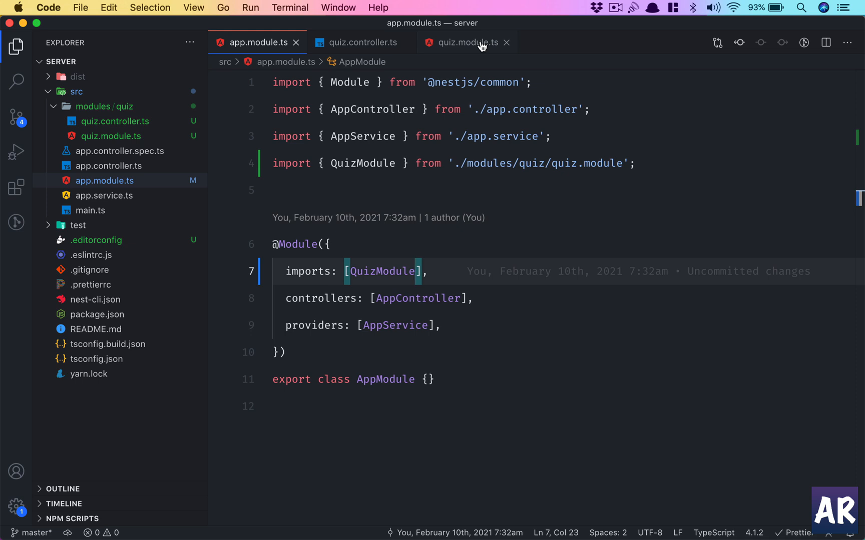
click(465, 43)
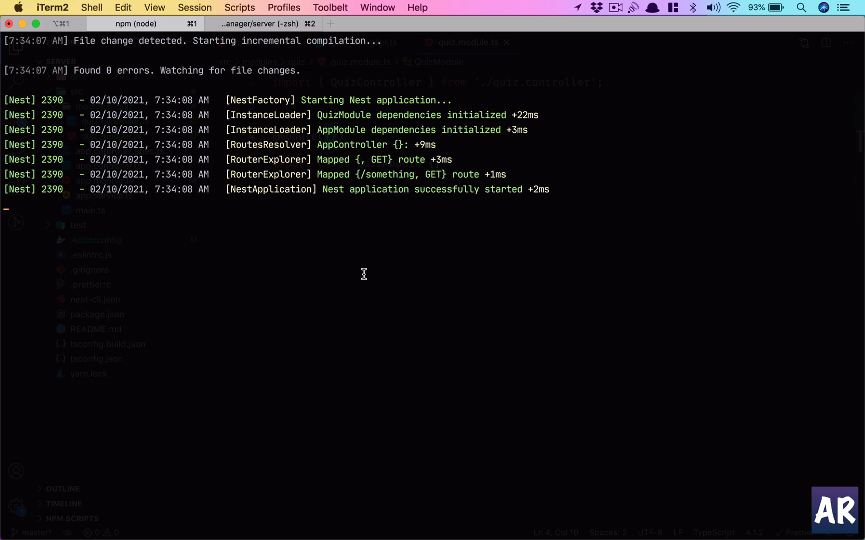
- Resend GET /quiz in Postman, which returns 404 Not Found again
key(cmd+tab)
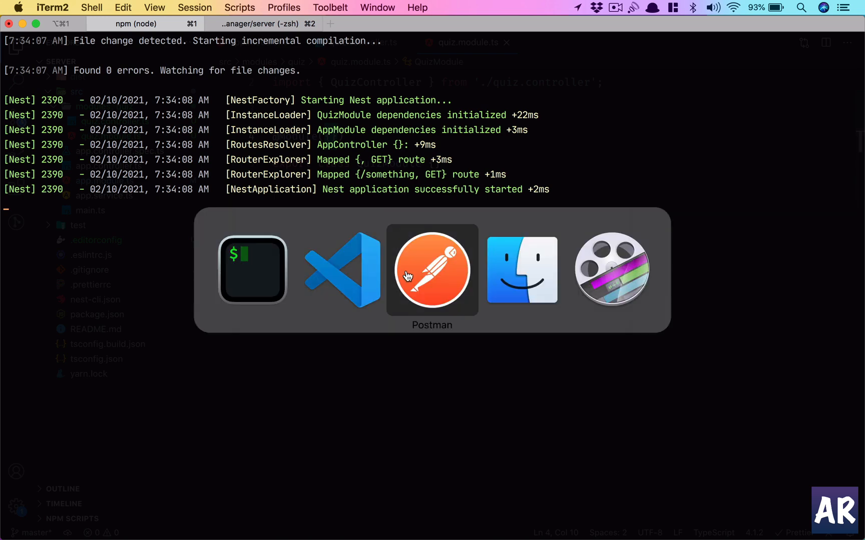
click(432, 270)
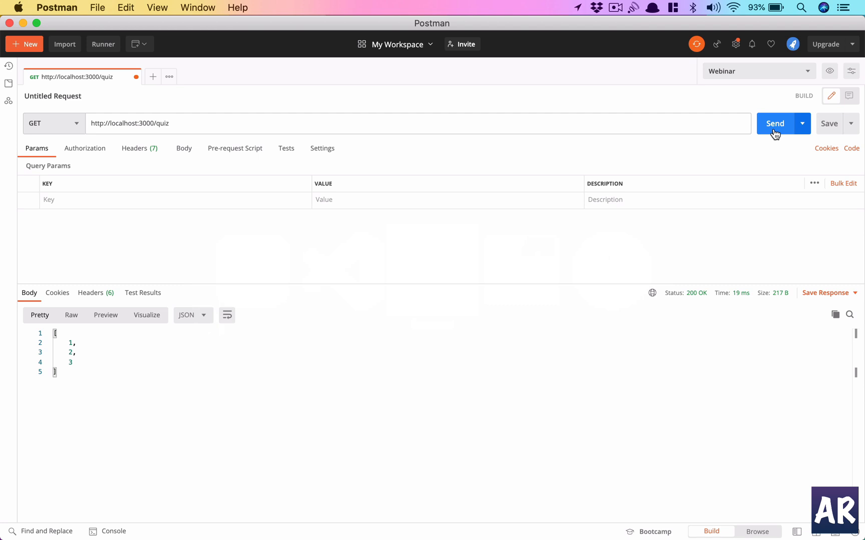
click(775, 123)
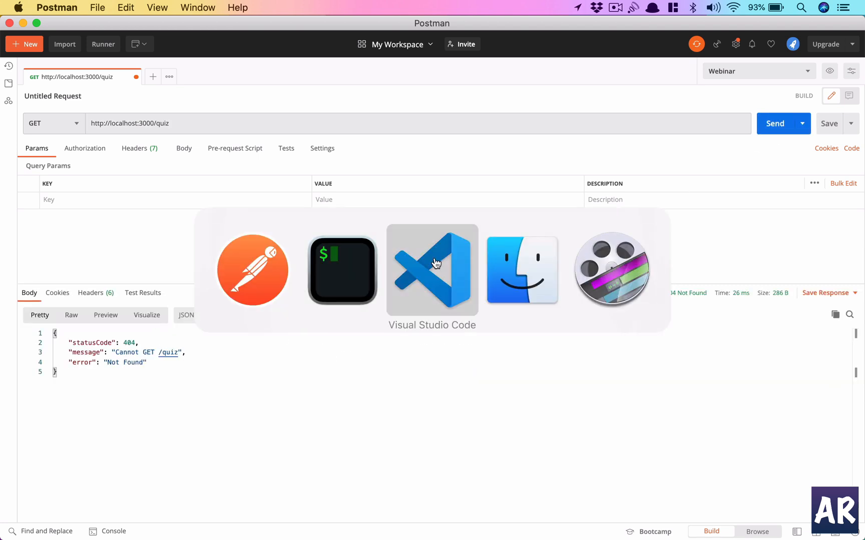
click(432, 270)
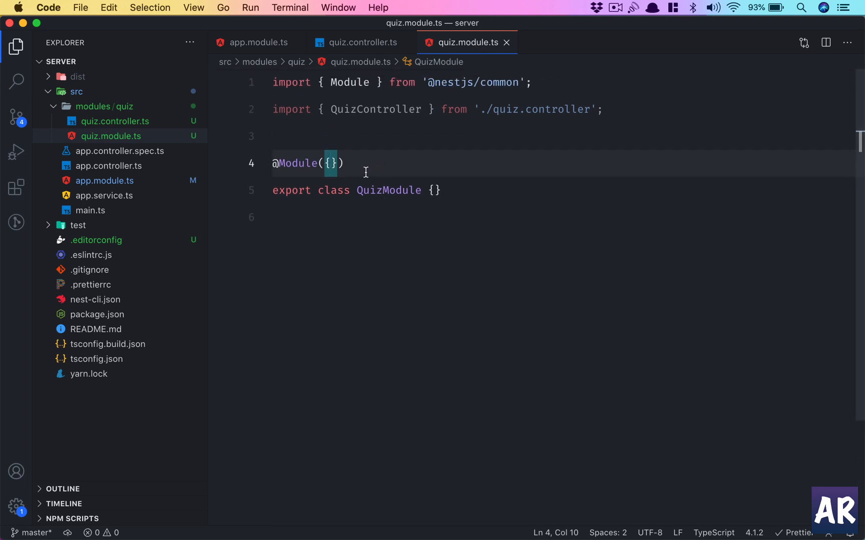
- Retype controllers: [QuizController] in QuizModule, then view app.module.ts to check its imports
text(controllers: [QuizController],)
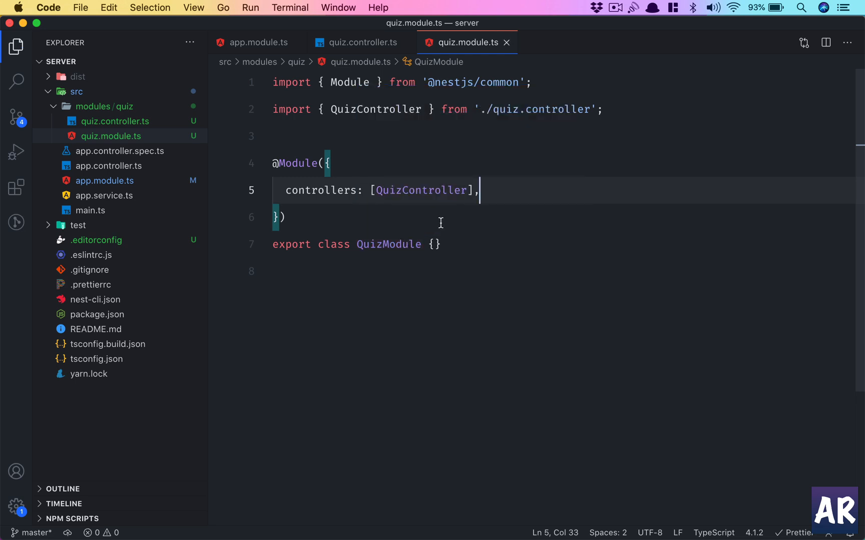
mouse_move(363, 177)
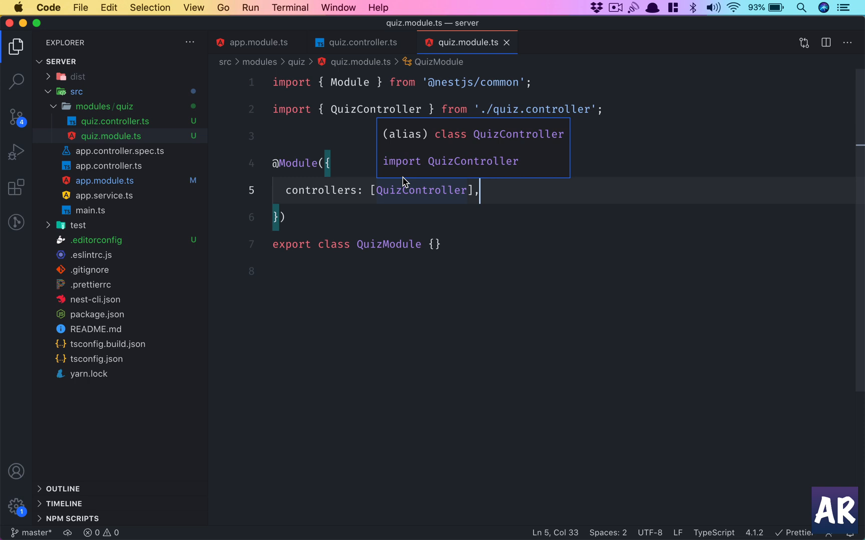
mouse_move(421, 258)
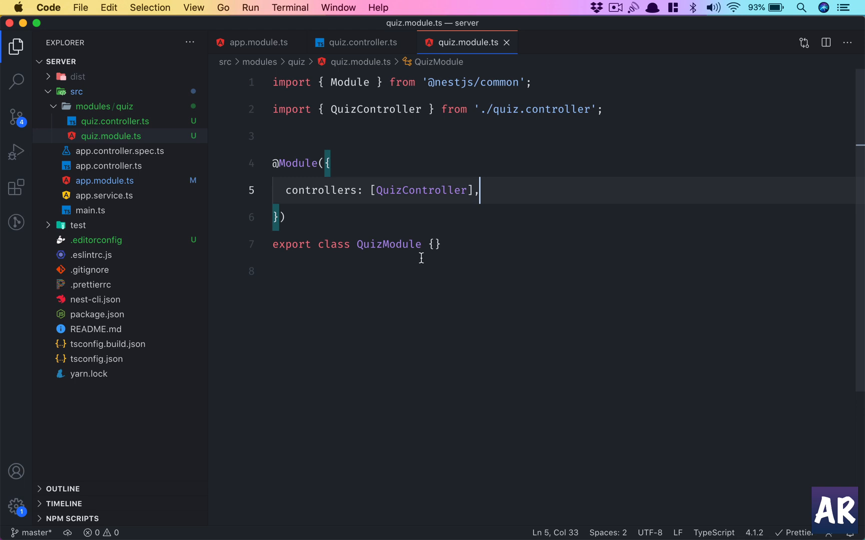
mouse_move(209, 260)
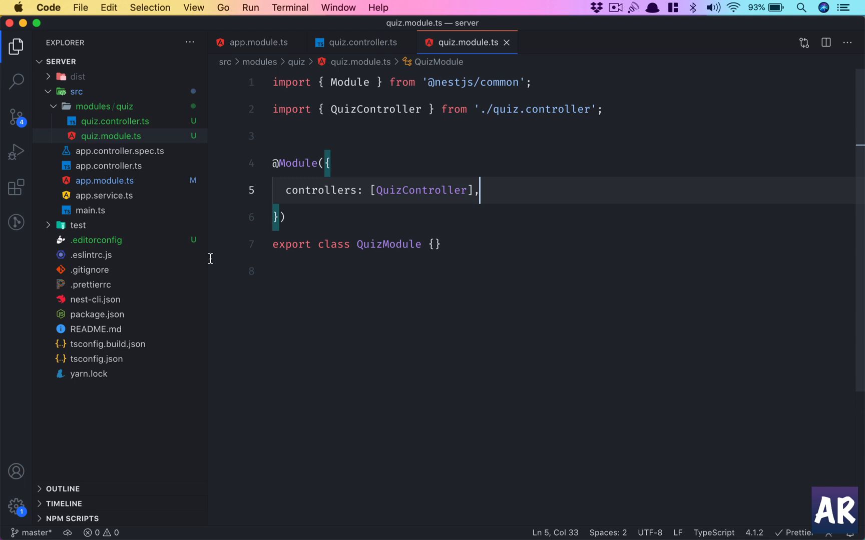
click(255, 43)
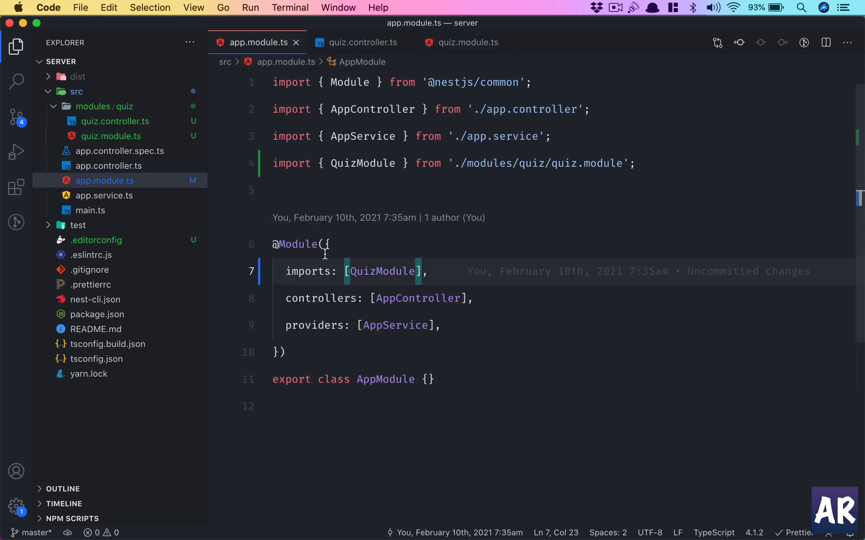
mouse_move(326, 298)
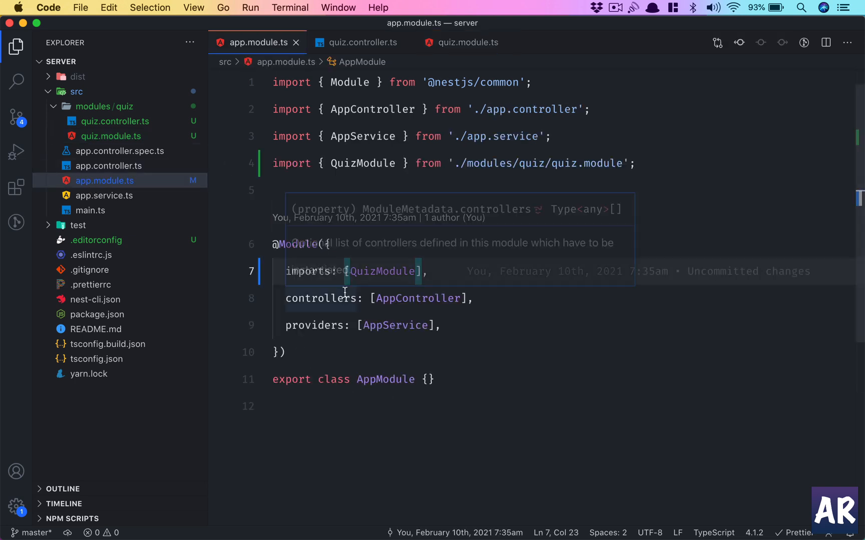
mouse_move(427, 258)
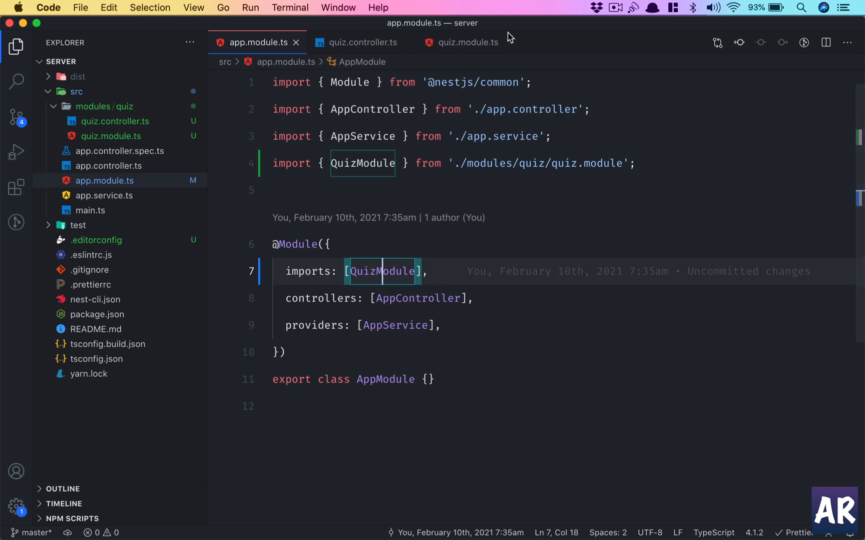
- Compare quiz.module.ts with app.module.ts, selecting the QuizModule entry in AppModule's imports
click(462, 42)
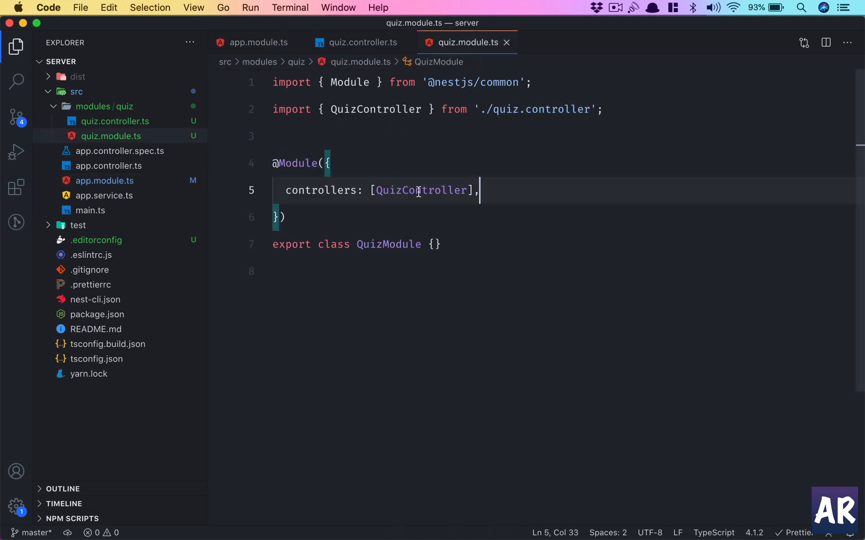
mouse_move(421, 190)
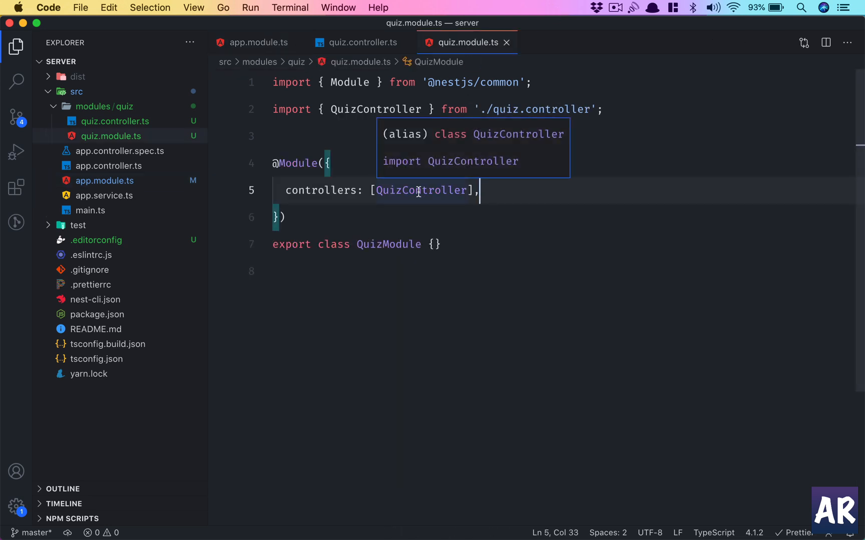
click(255, 43)
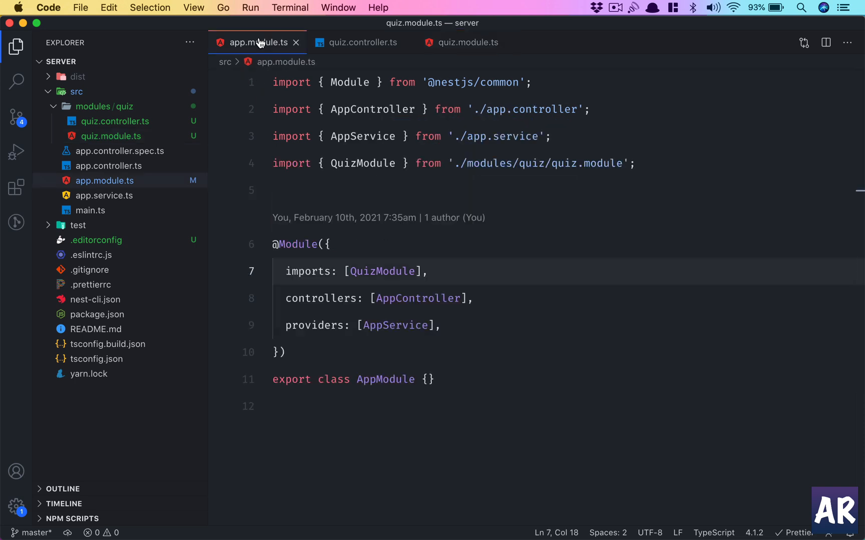
double_click(382, 271)
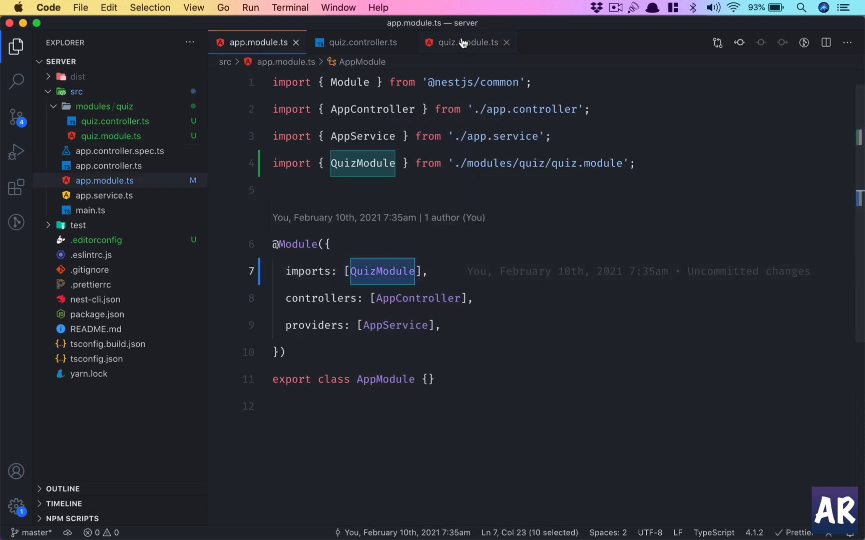
click(466, 42)
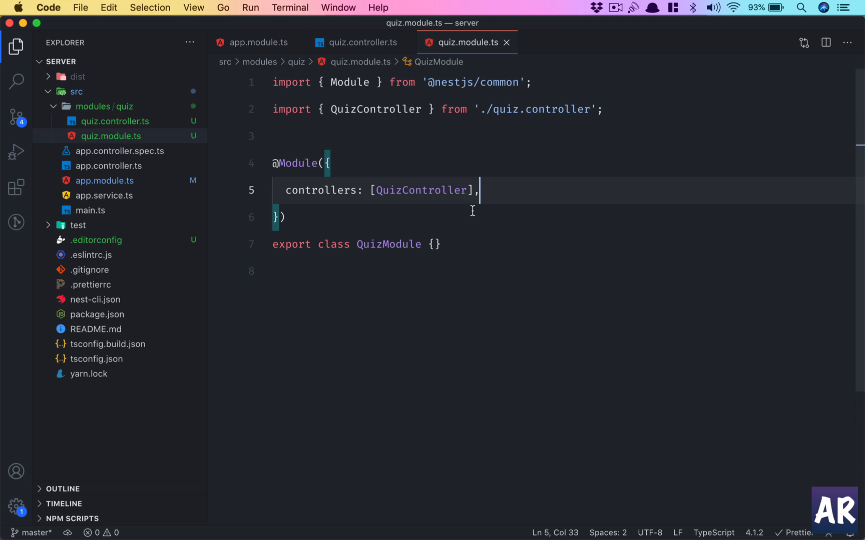
mouse_move(421, 190)
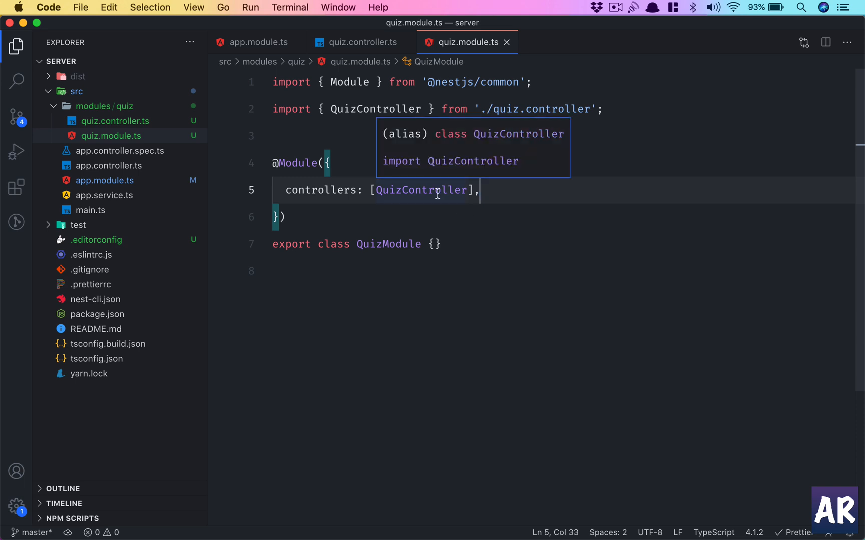
mouse_move(479, 239)
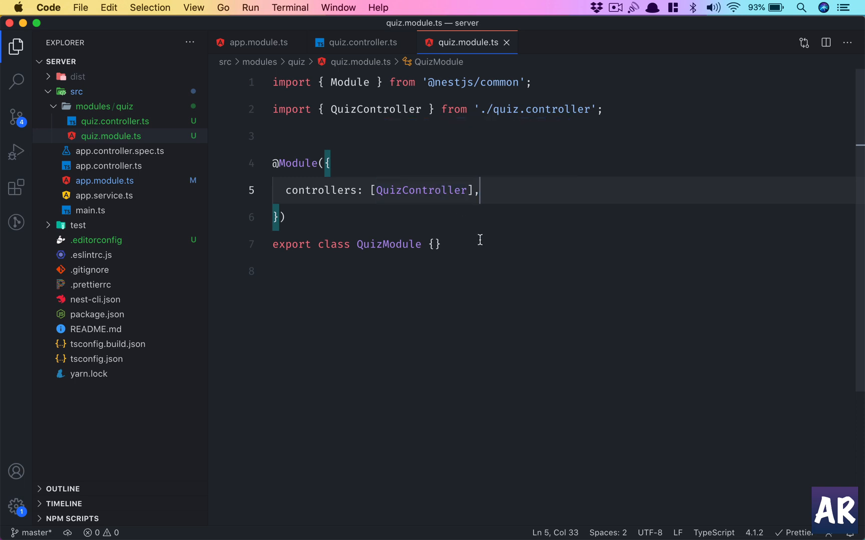
mouse_move(487, 160)
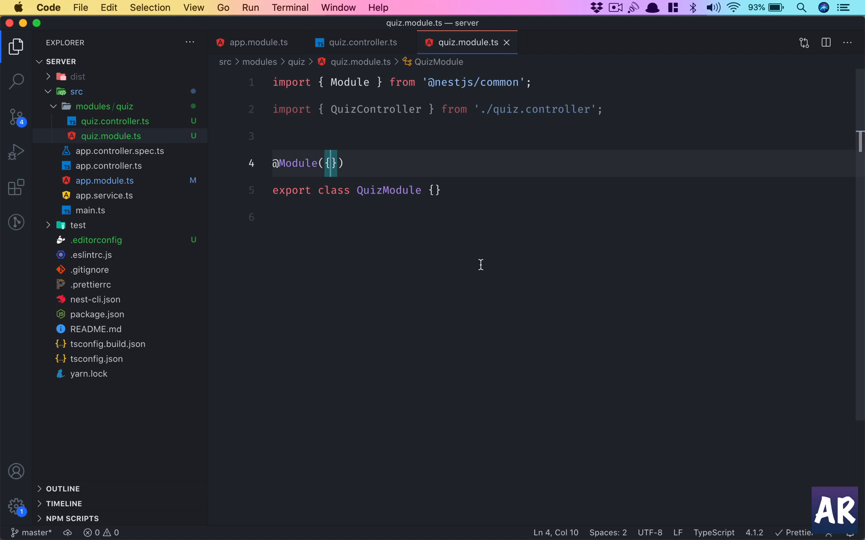
mouse_move(388, 193)
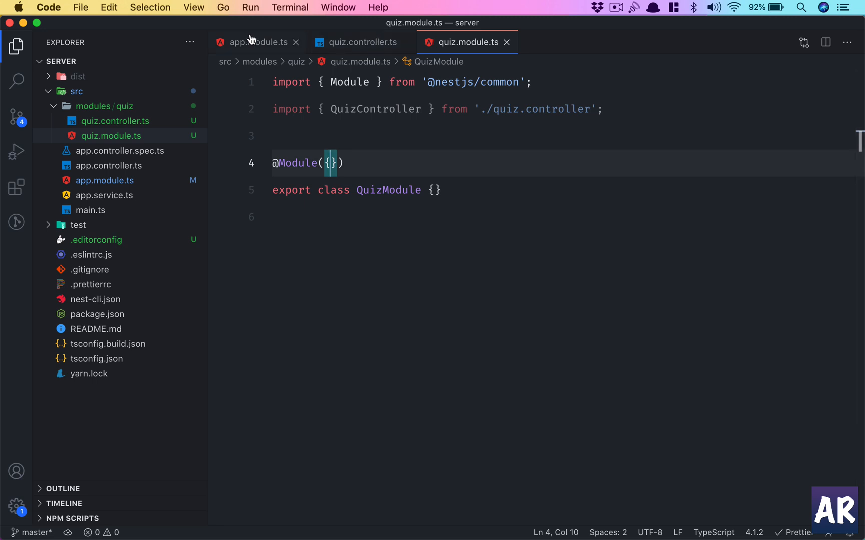
- Add QuizController beside AppController in AppModule's controllers and resend GET /quiz in Postman
click(255, 42)
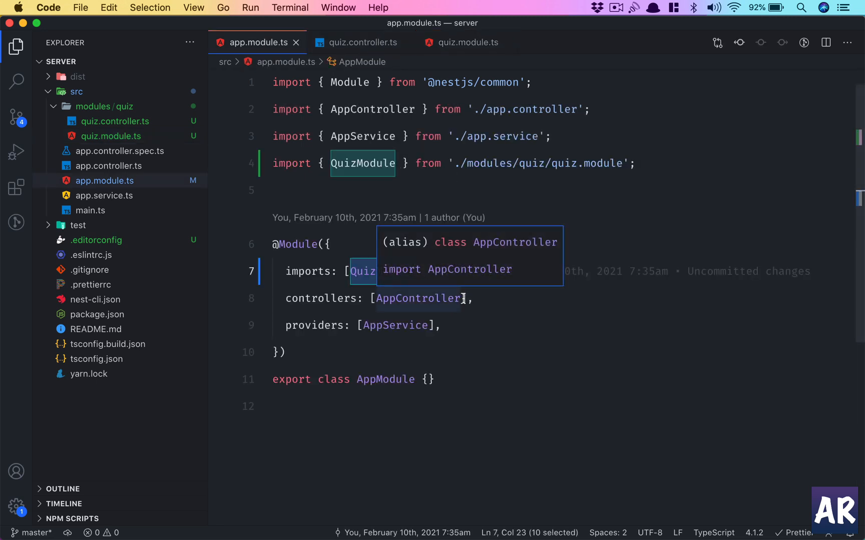
text(, QuizController)
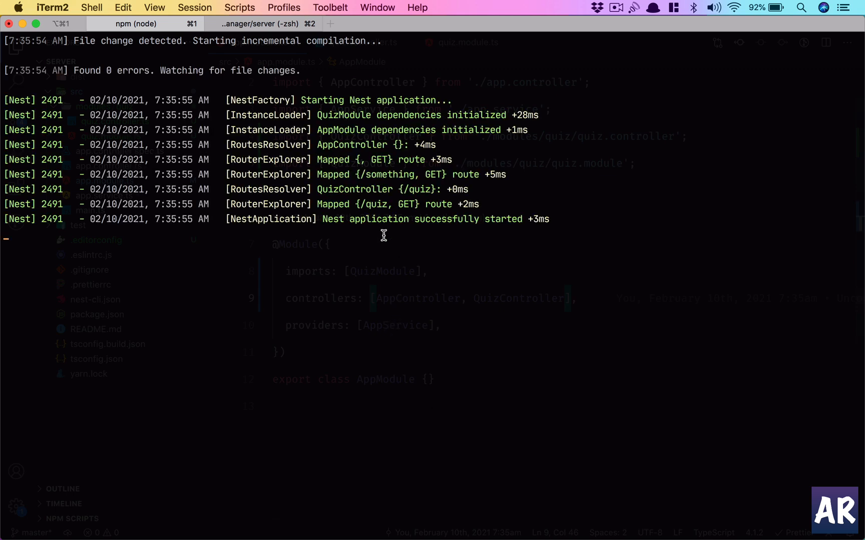
key(cmd+tab)
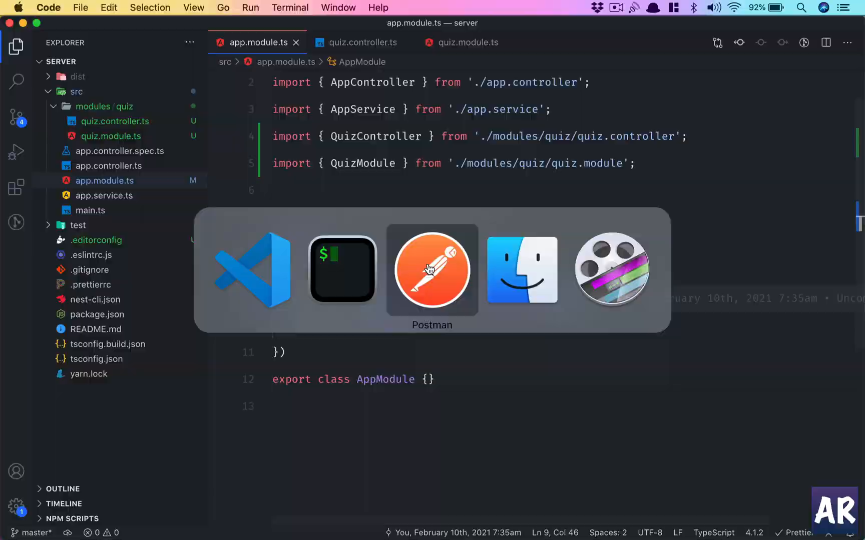
click(432, 269)
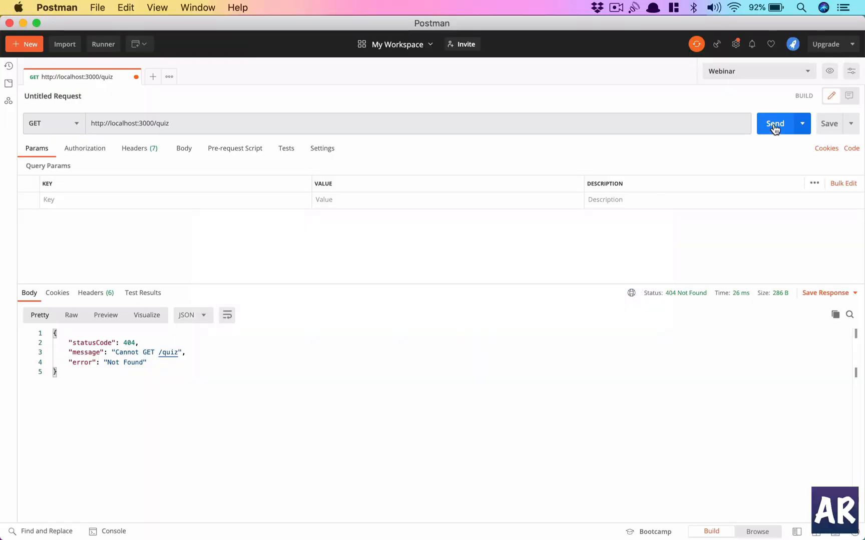
click(775, 123)
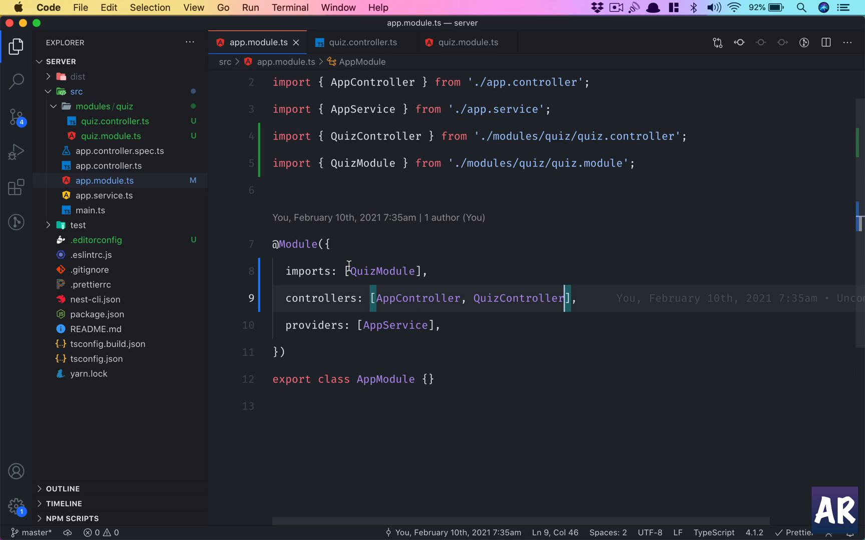
mouse_move(458, 42)
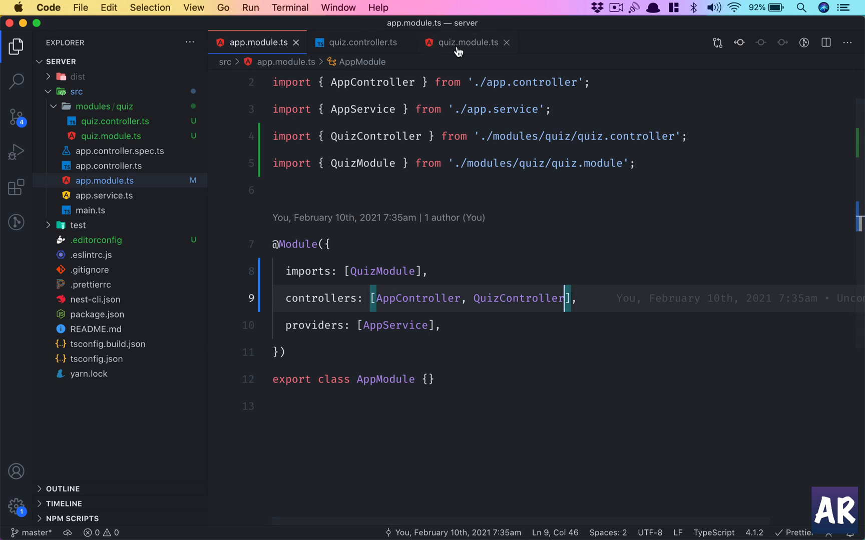
mouse_move(466, 42)
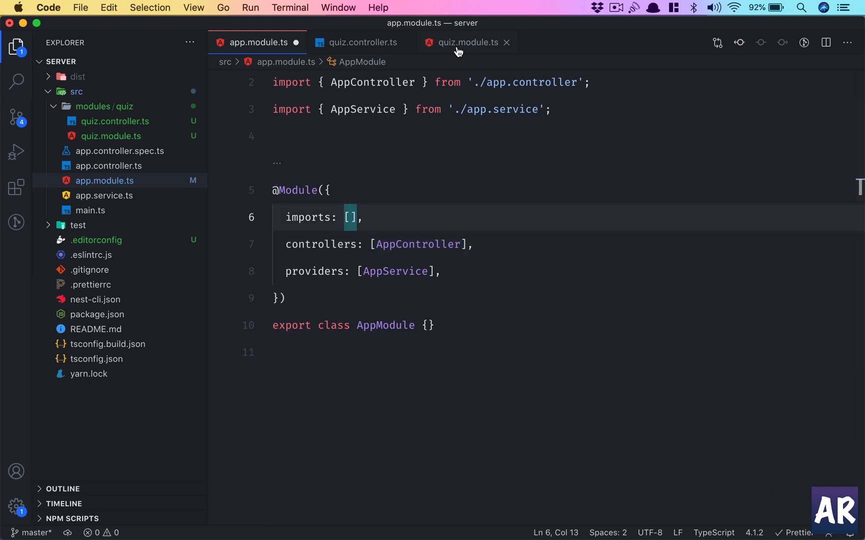
- Retype QuizModule in AppModule's imports and begin typing controllers: in quiz.module.ts
text(QuizModule)
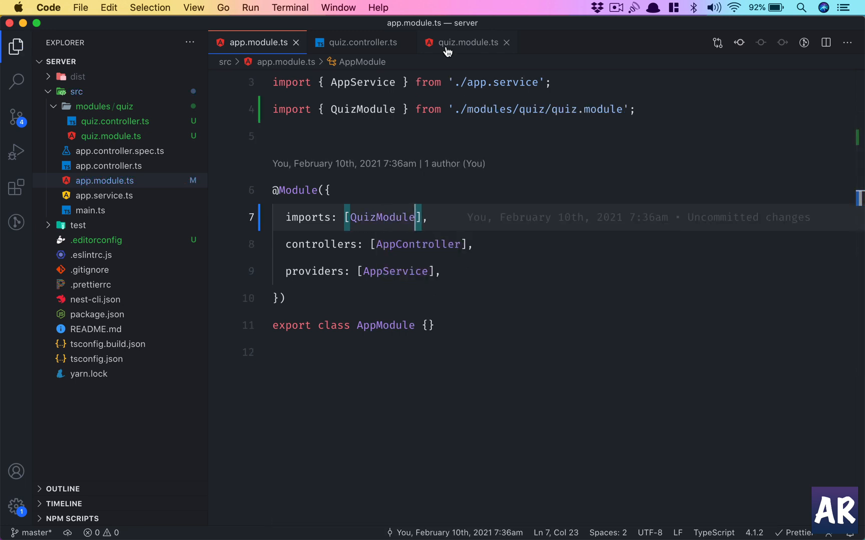
click(362, 43)
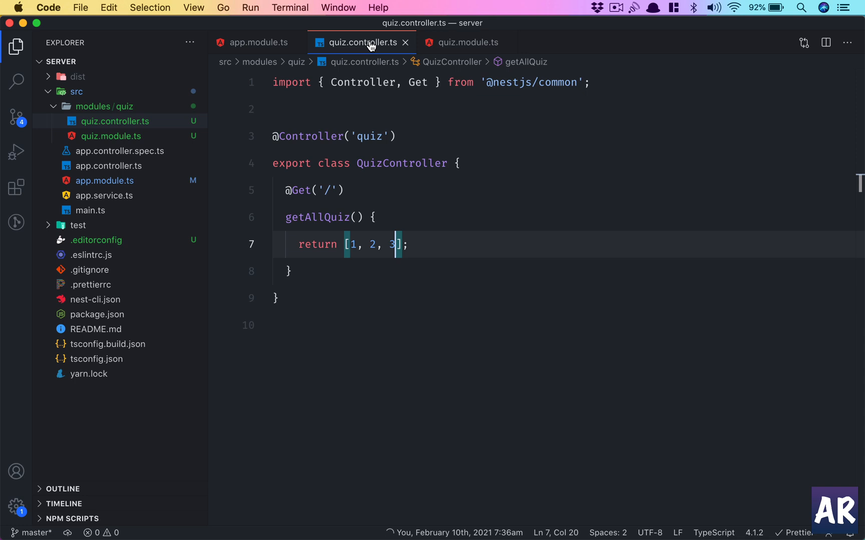
click(464, 43)
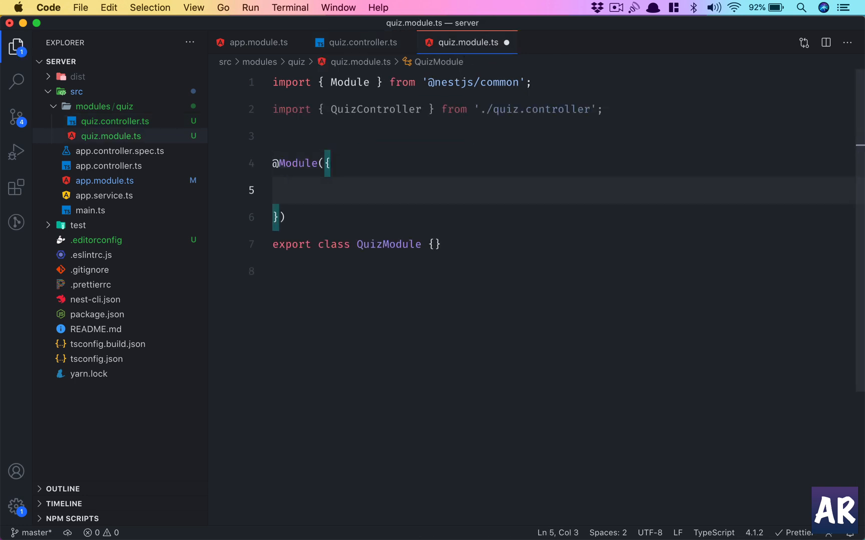
text(controllers:)
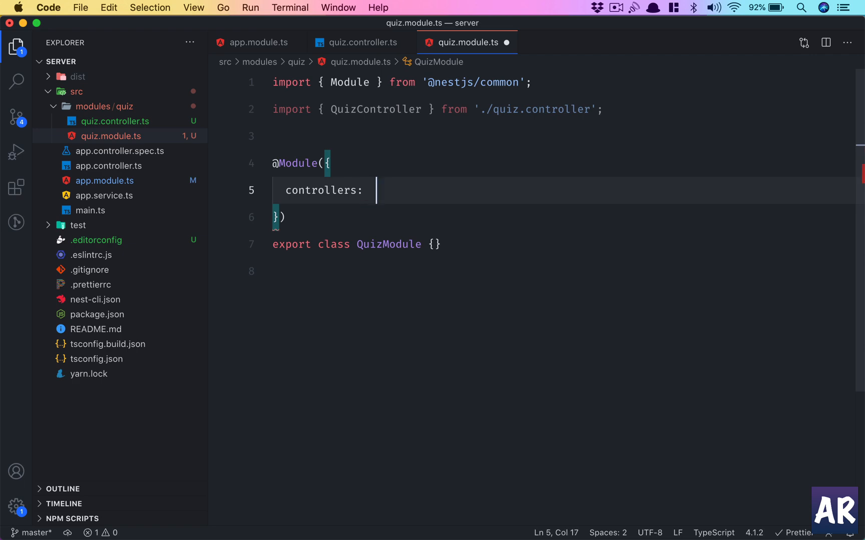